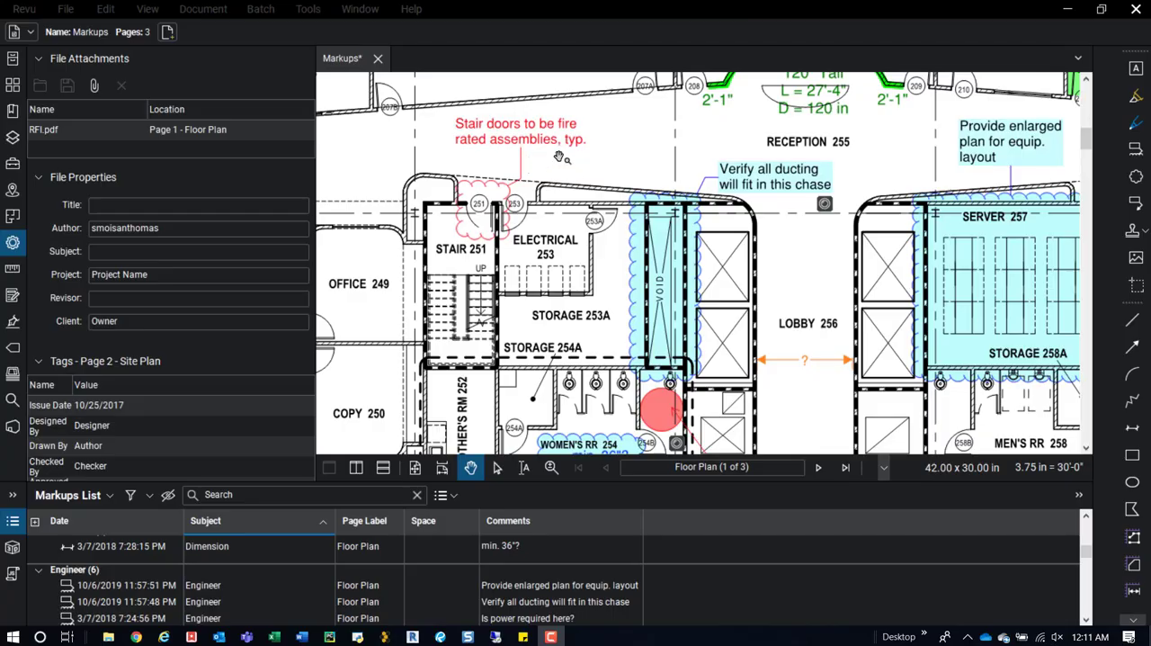
mouse_move(619, 218)
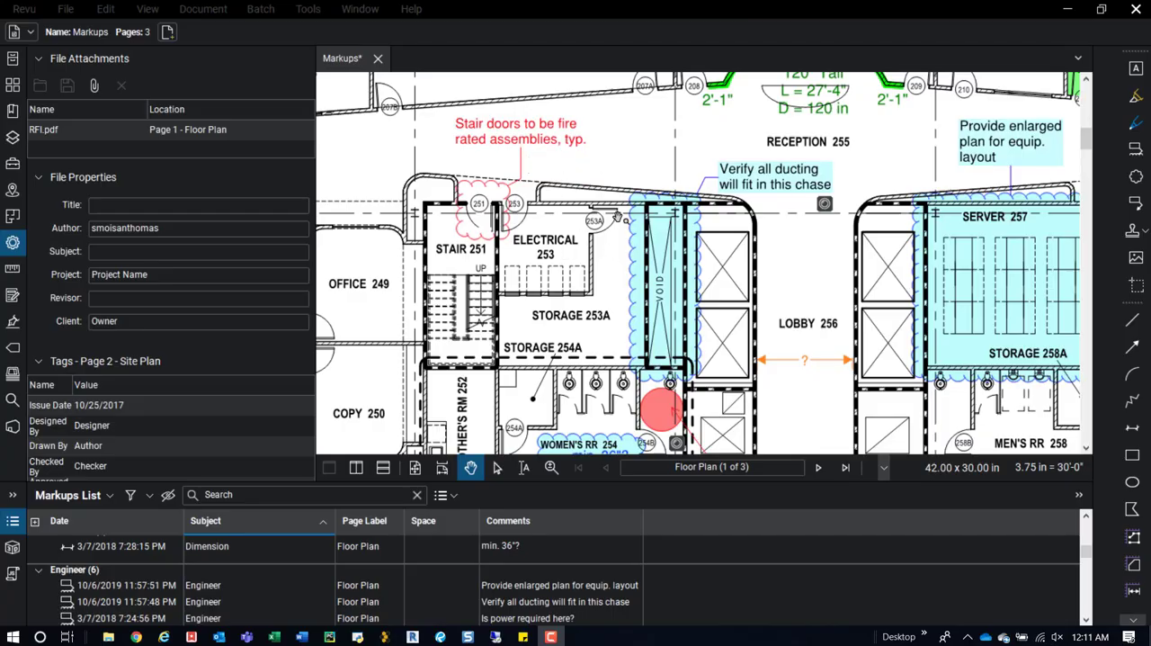
mouse_move(613, 148)
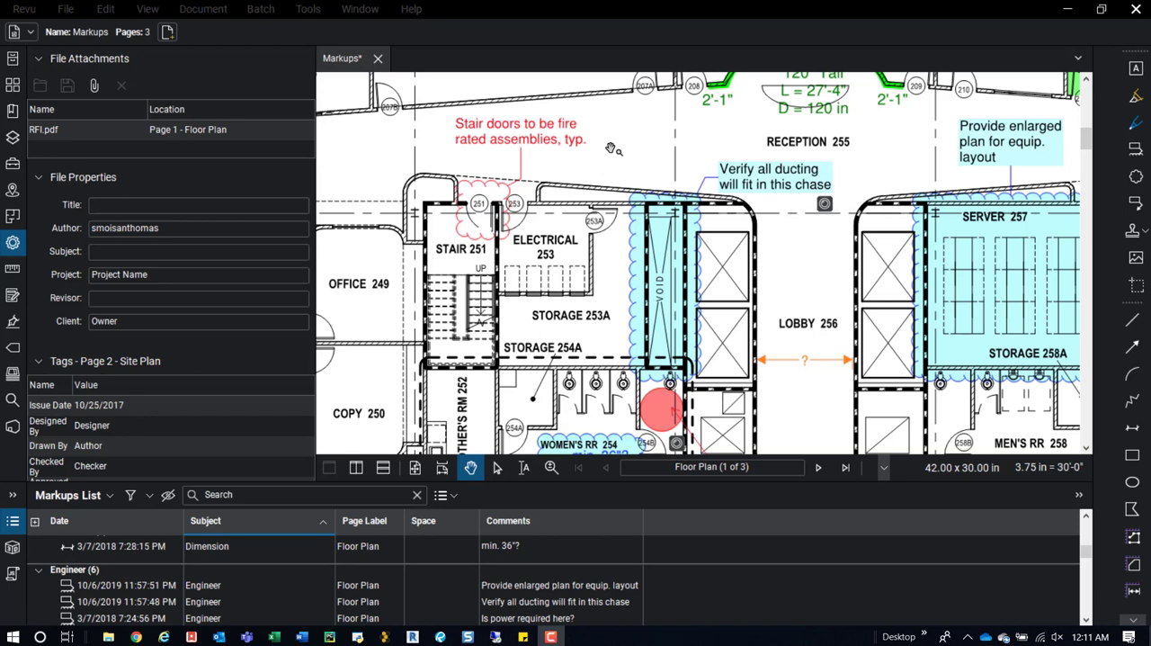
mouse_move(605, 159)
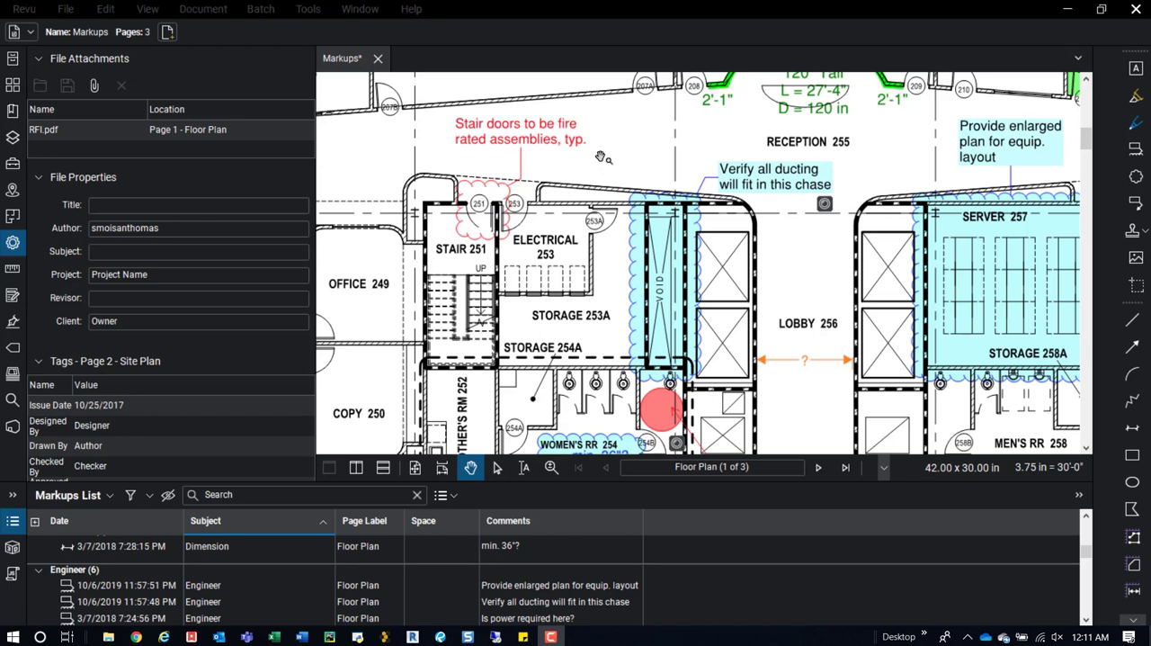
mouse_move(661, 297)
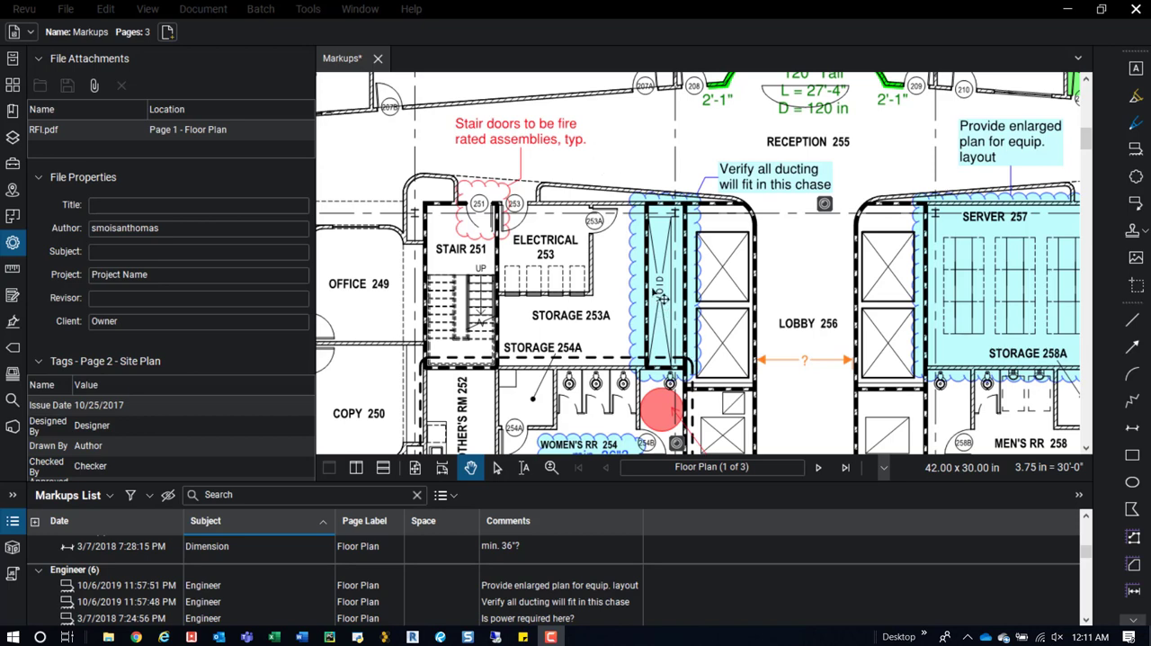
mouse_move(636, 171)
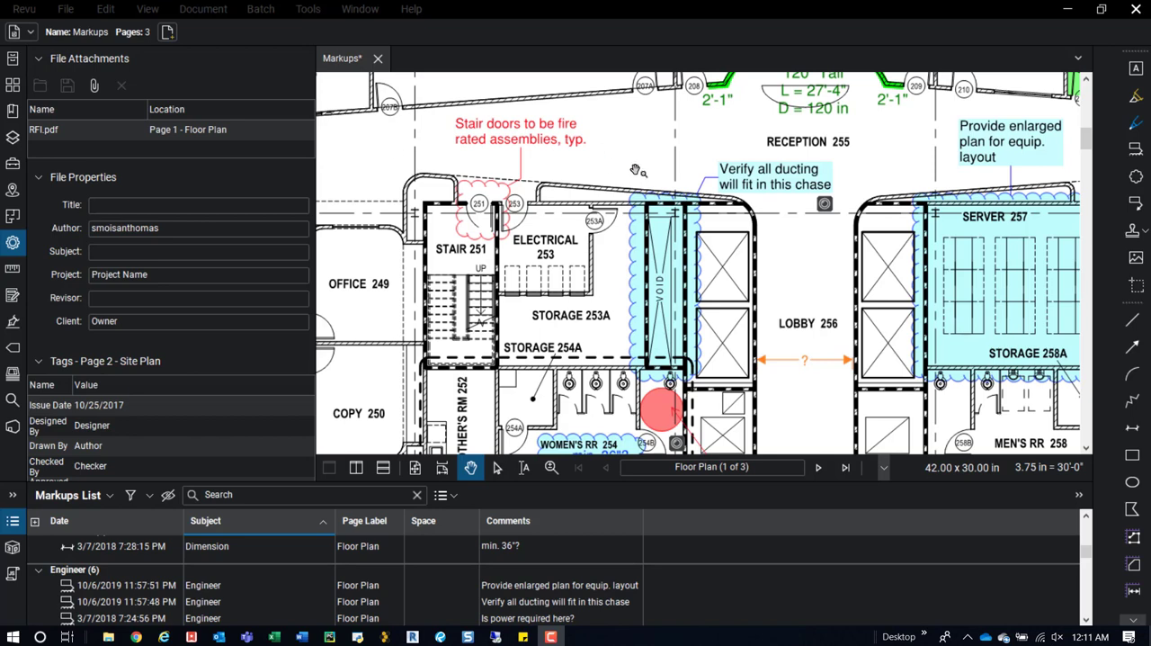
mouse_move(616, 216)
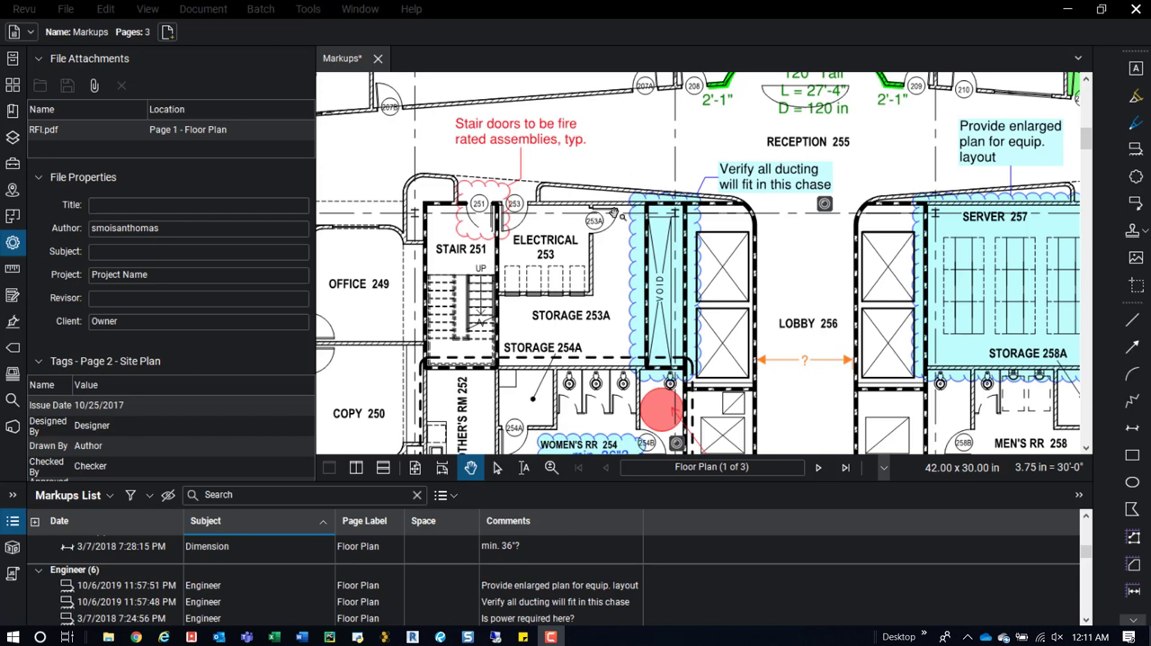
mouse_move(621, 166)
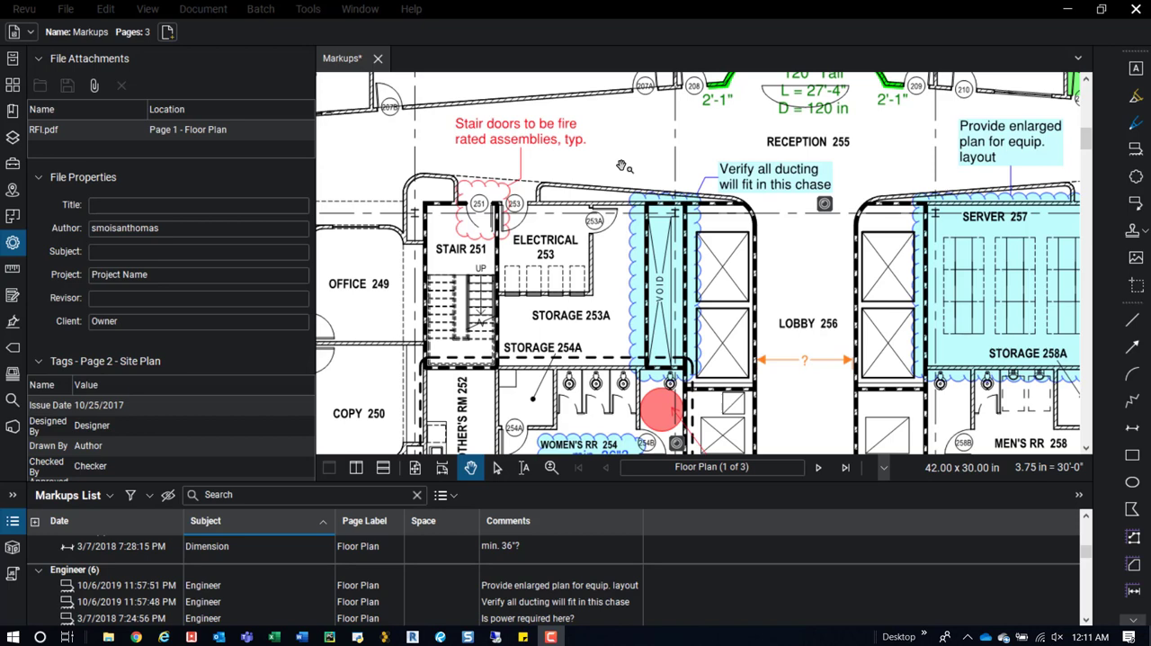
mouse_move(645, 131)
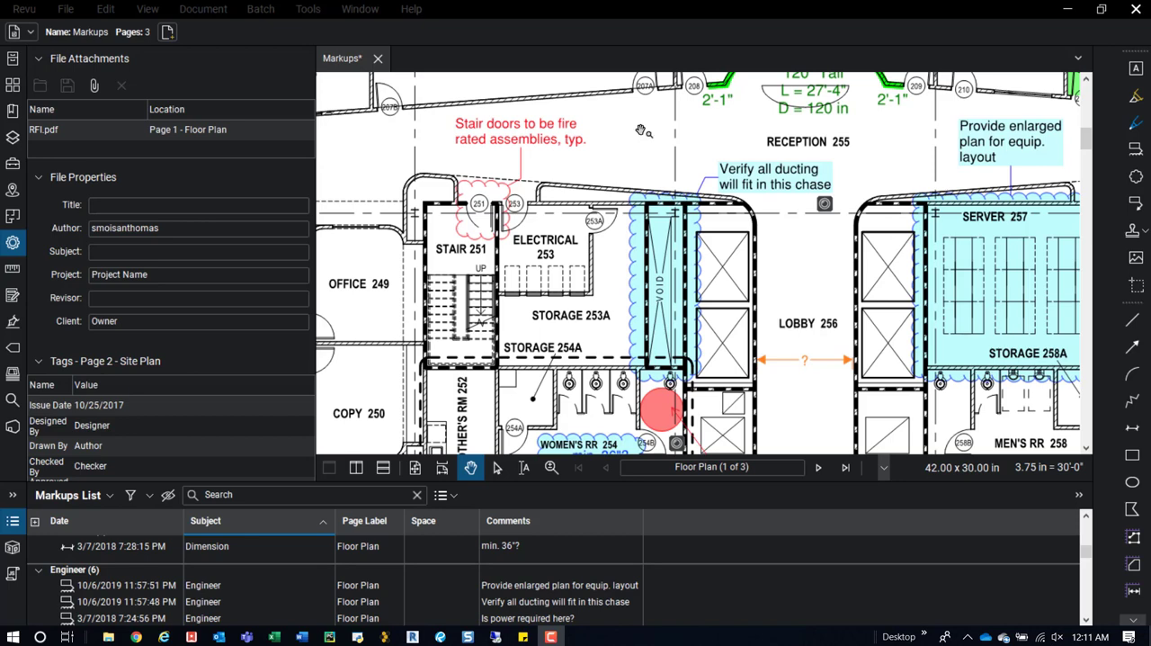
mouse_move(616, 147)
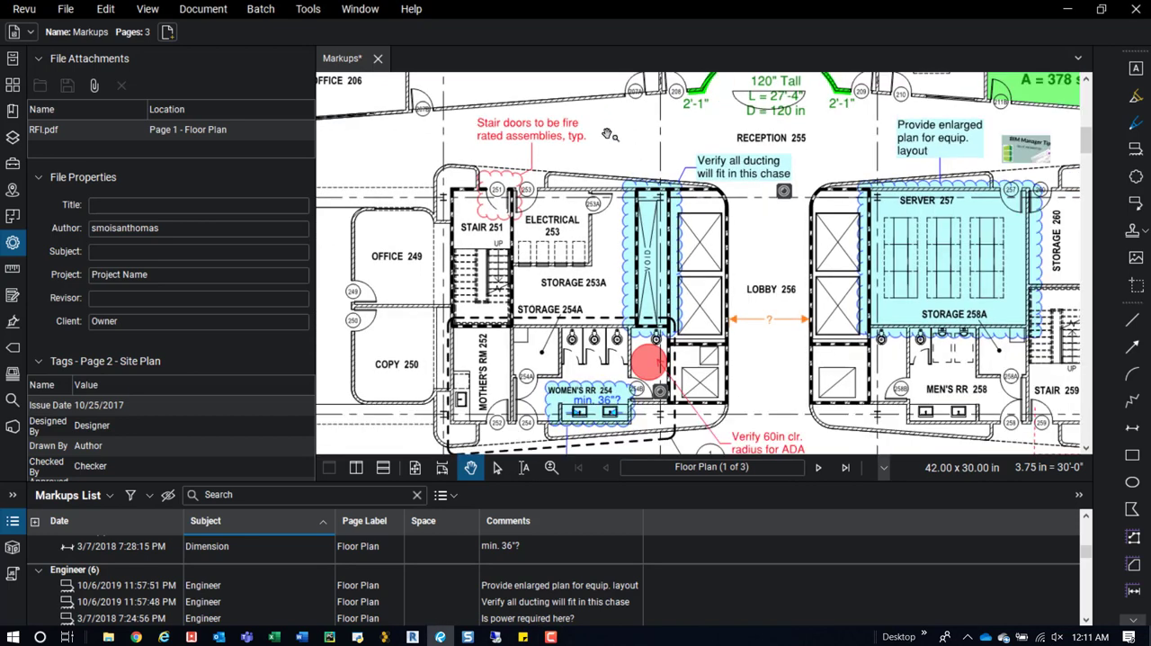
mouse_move(627, 124)
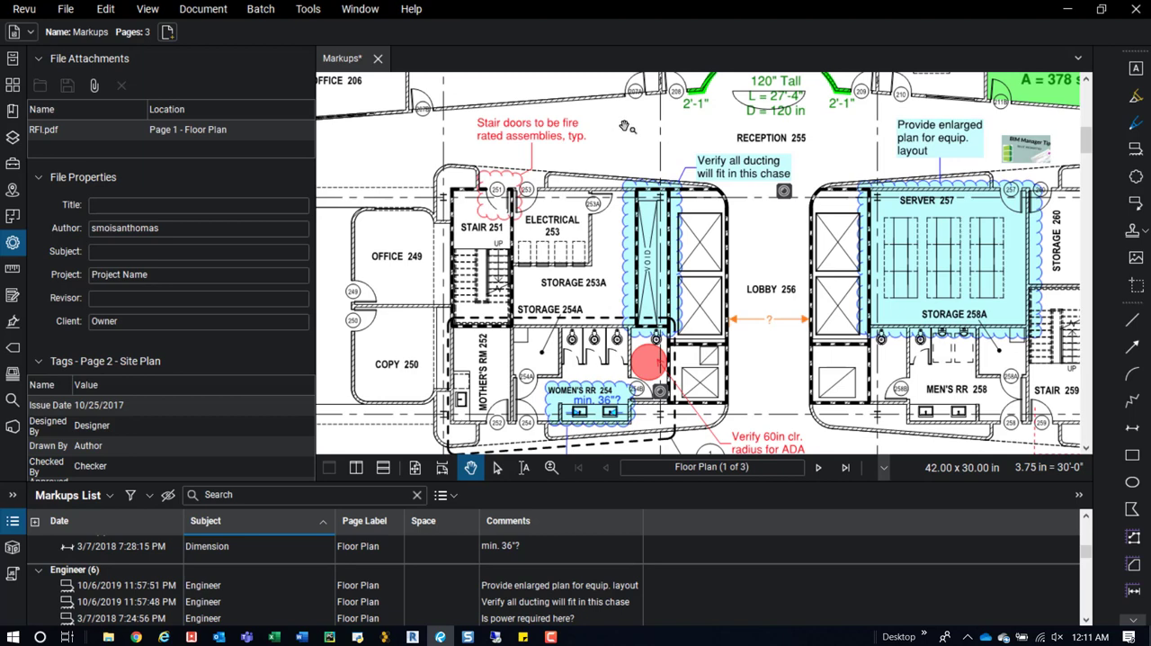
mouse_move(629, 117)
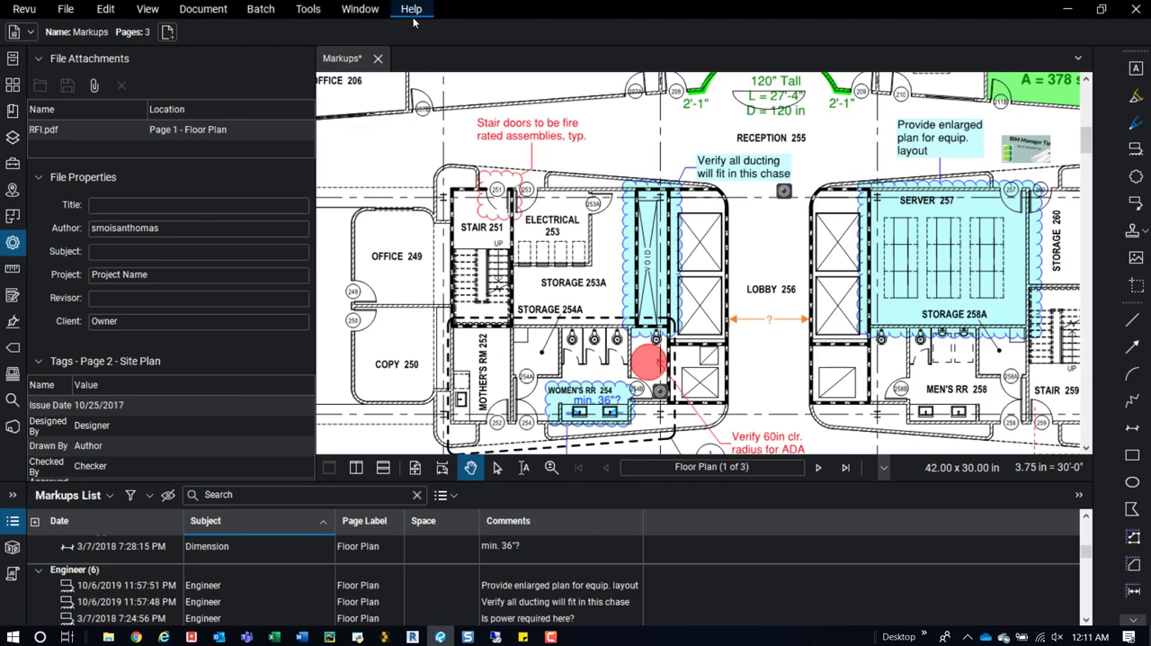
Step: Open the Help menu to show tutorials and the Keyboard Shortcuts Guide
left_click(411, 8)
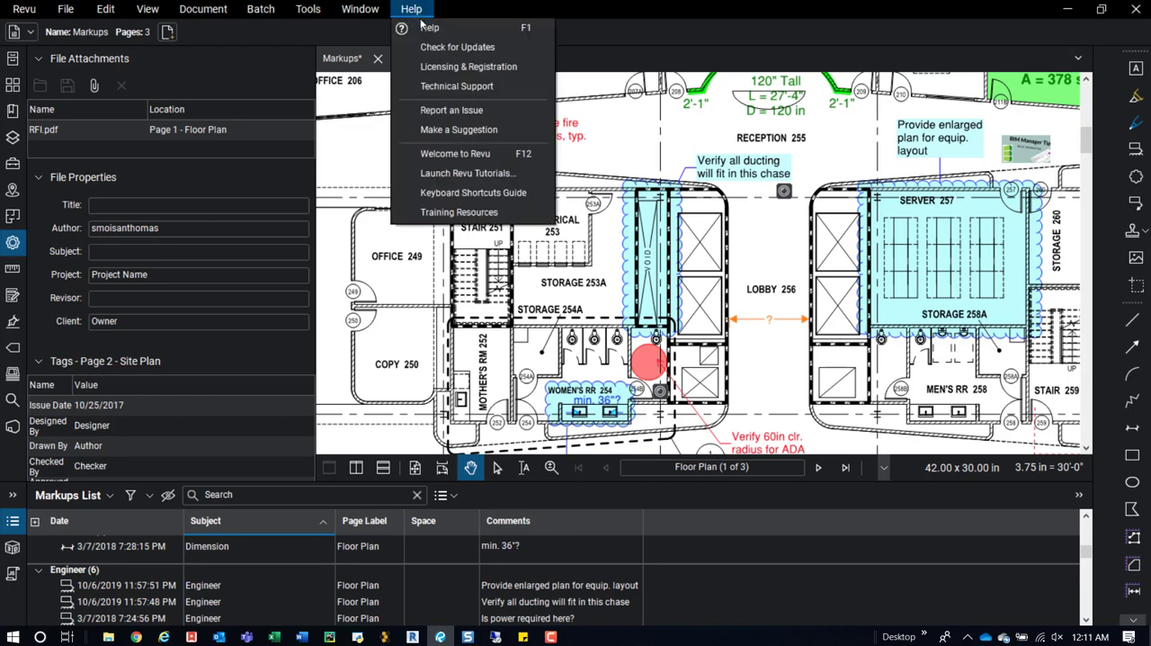
mouse_move(468, 173)
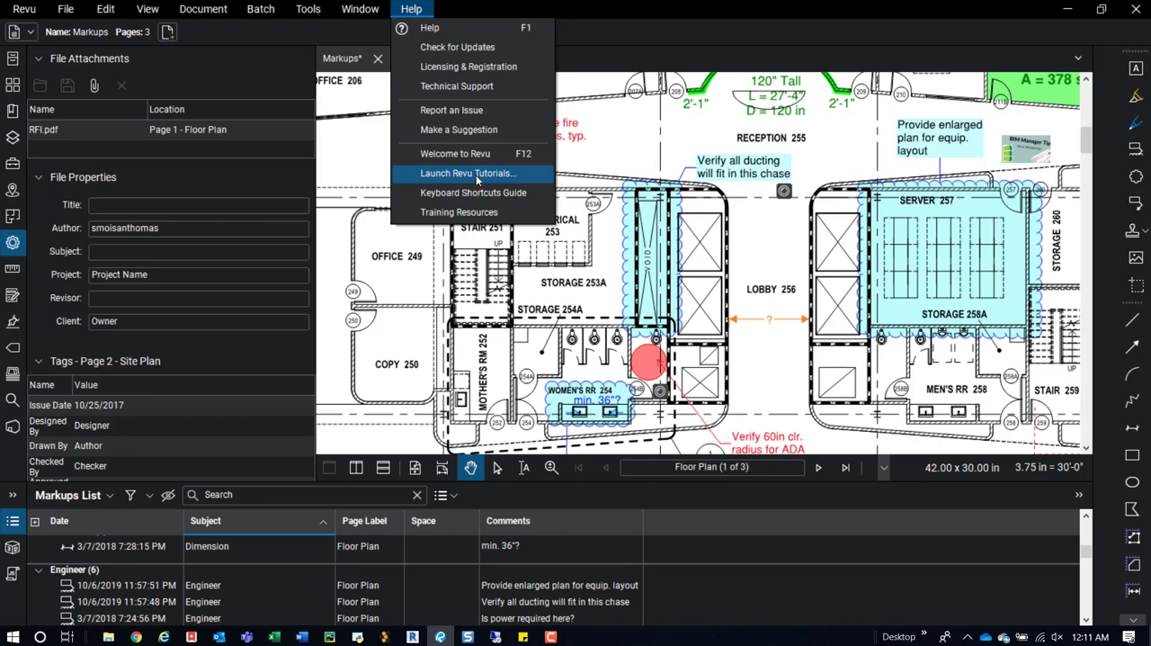
mouse_move(473, 193)
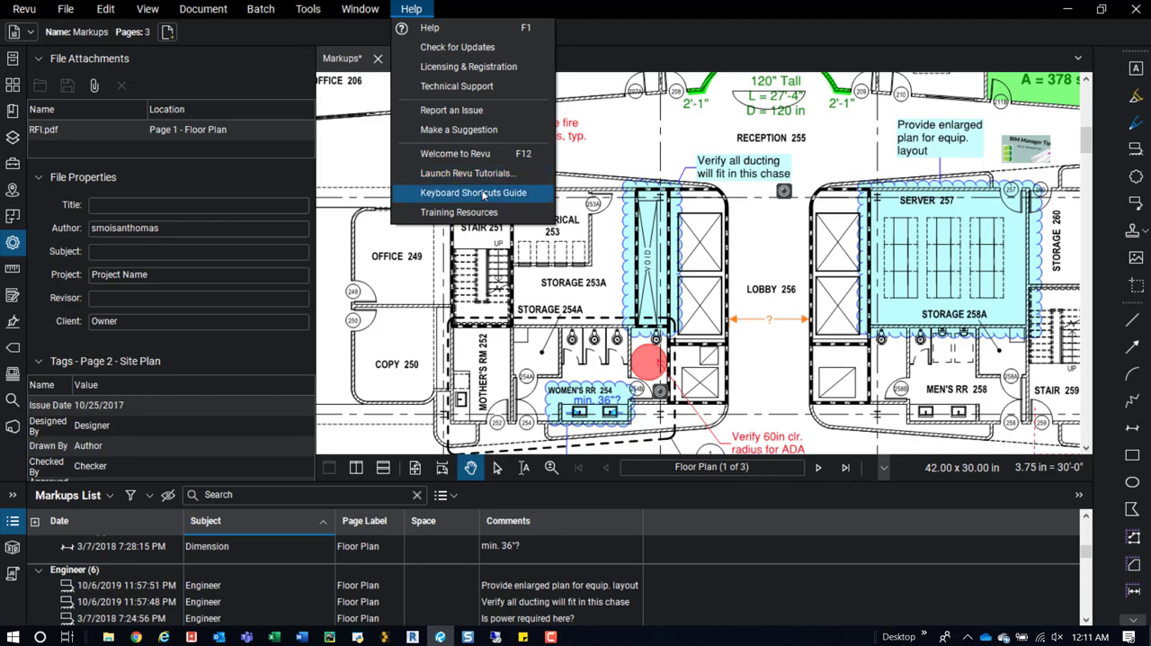
mouse_move(478, 172)
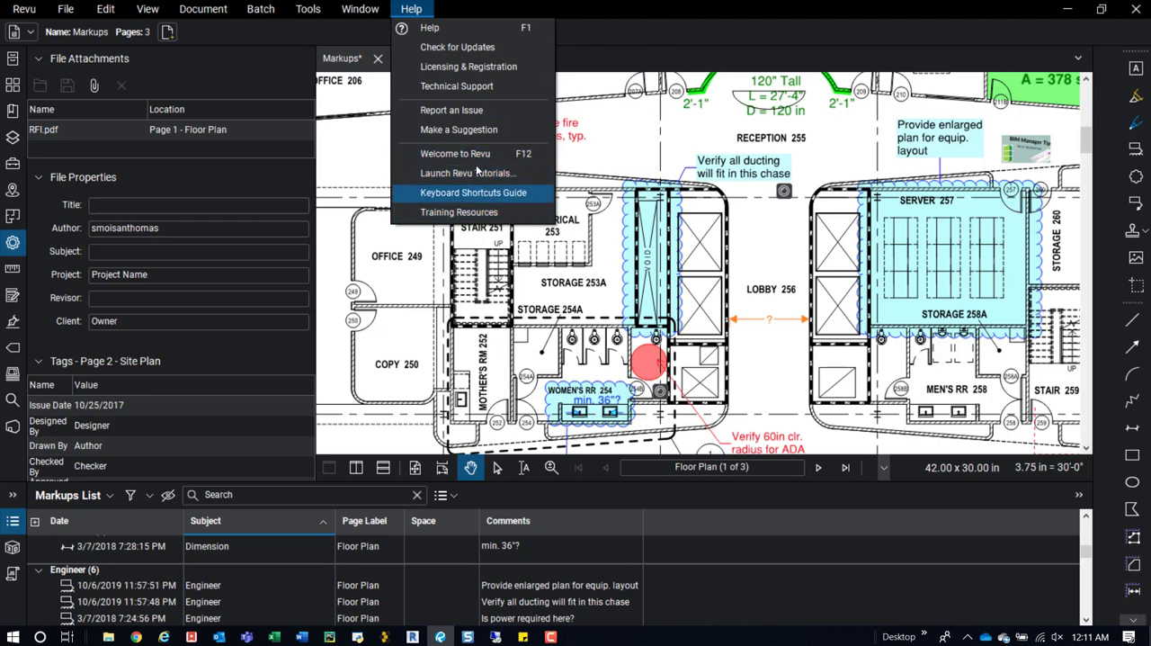
mouse_move(467, 172)
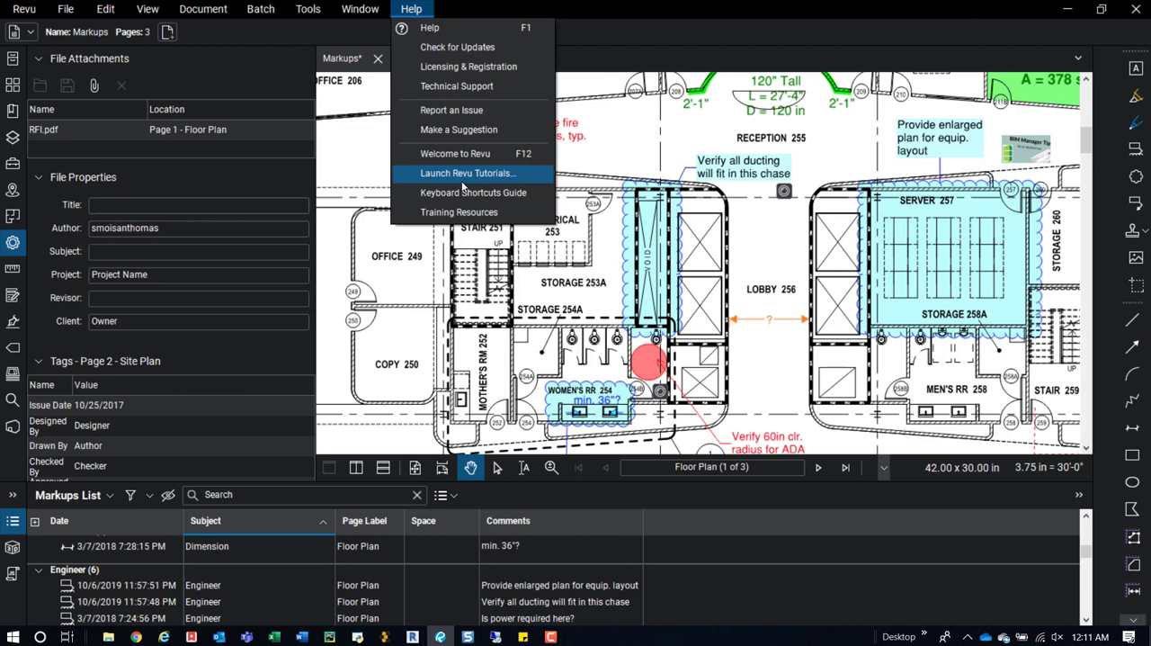
mouse_move(473, 191)
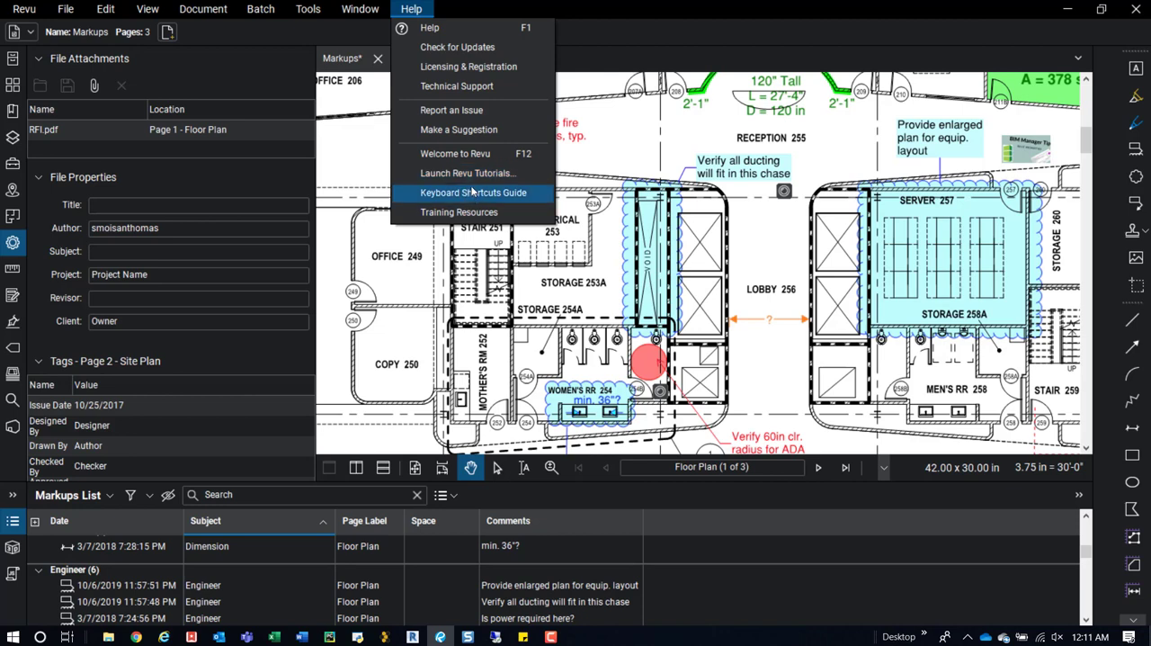
mouse_move(467, 173)
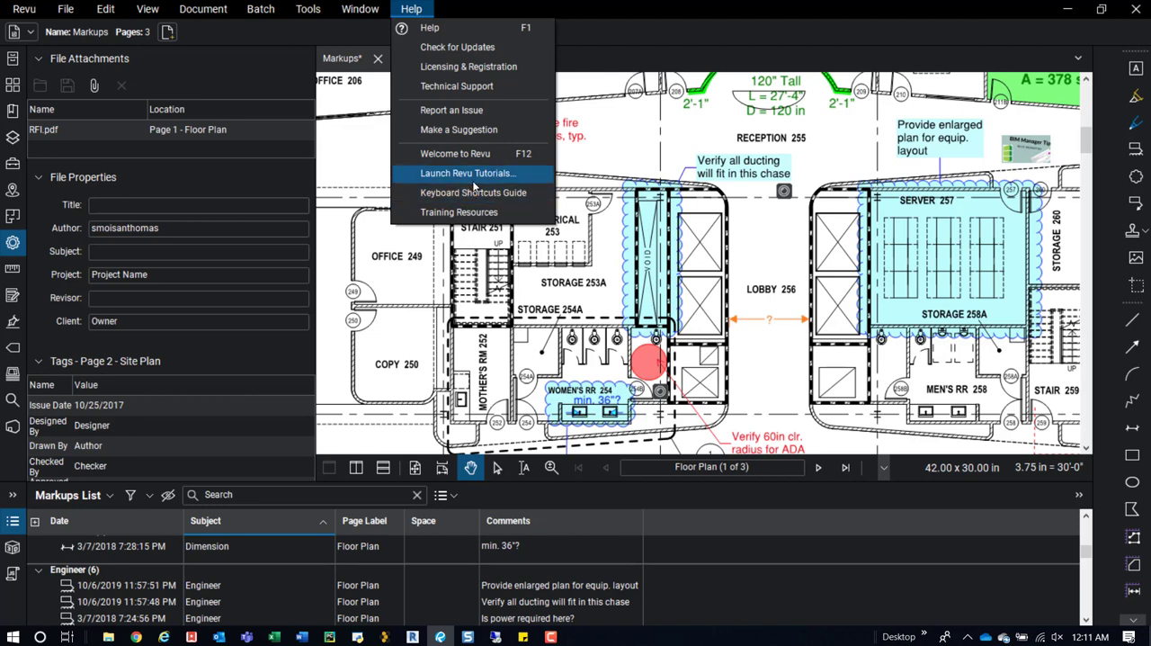
mouse_move(477, 180)
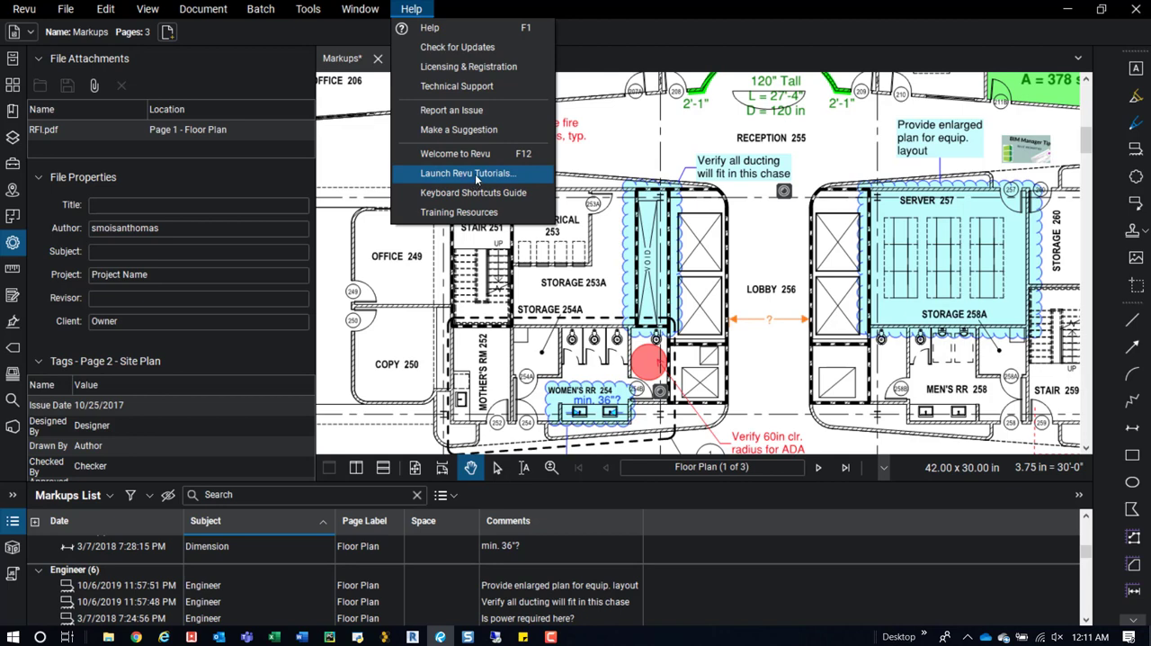
mouse_move(477, 180)
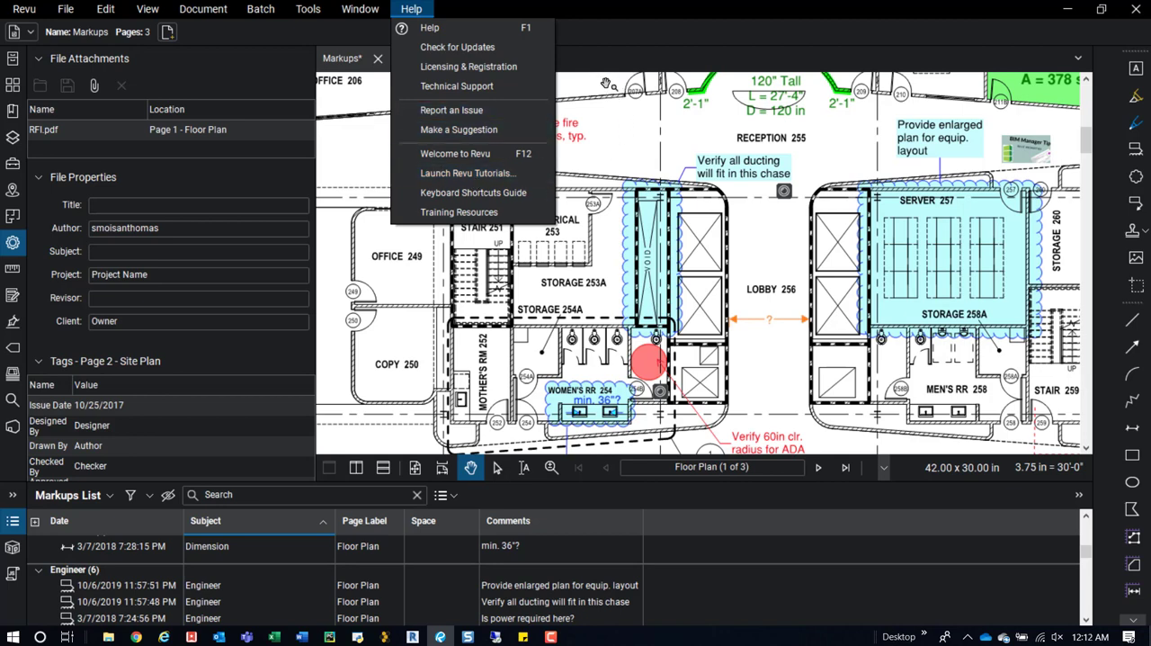
mouse_move(466, 172)
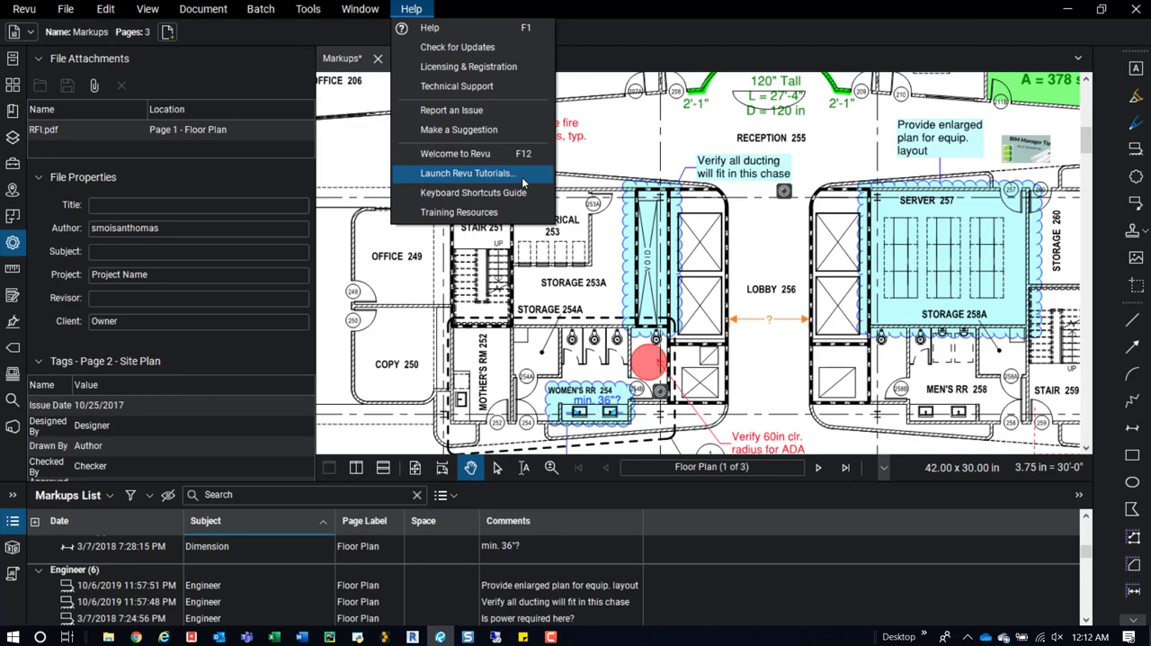
mouse_move(747, 35)
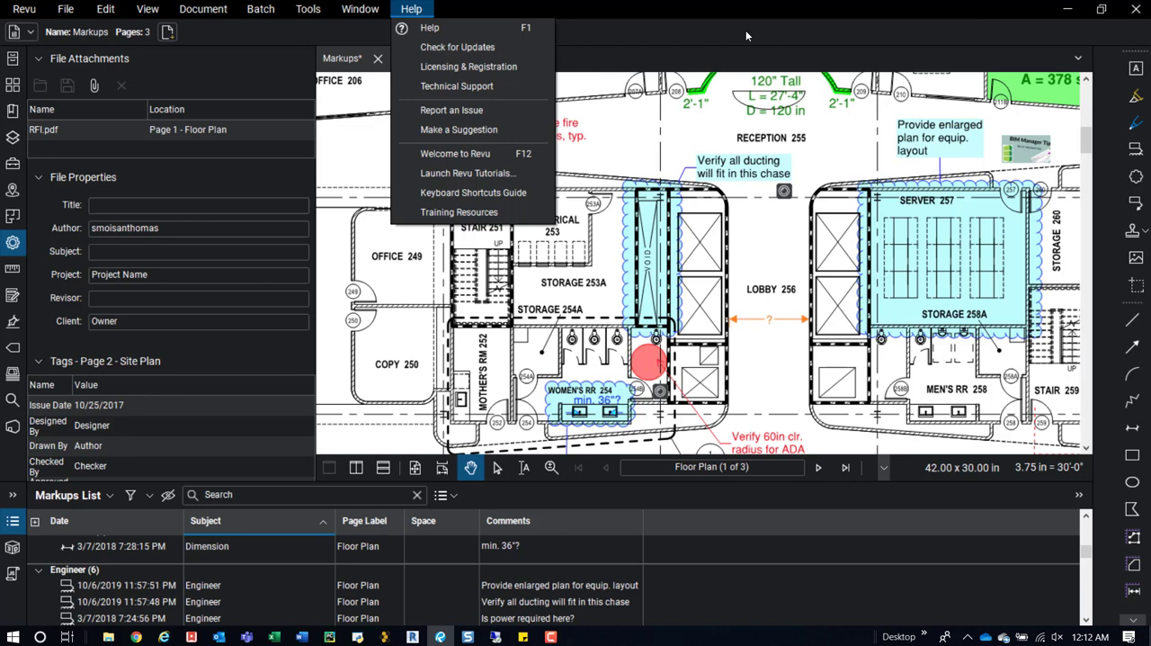
Step: Dismiss Help, zoom out, close the image preview, and select the BIM Manager Tip image
left_click(655, 23)
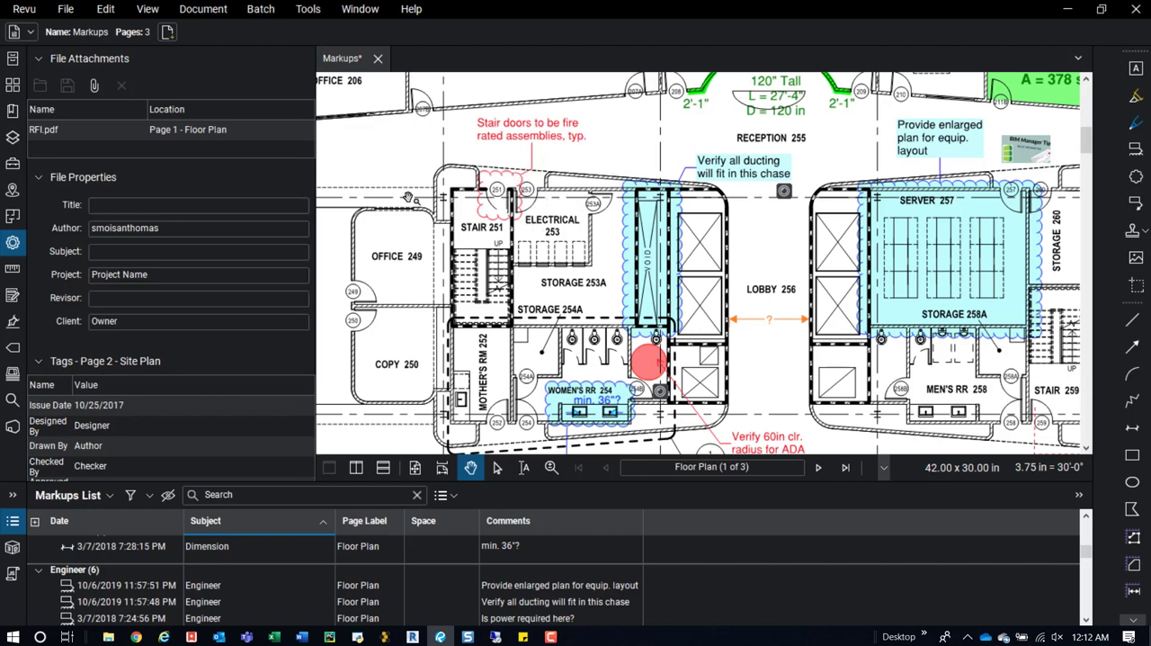
mouse_move(557, 299)
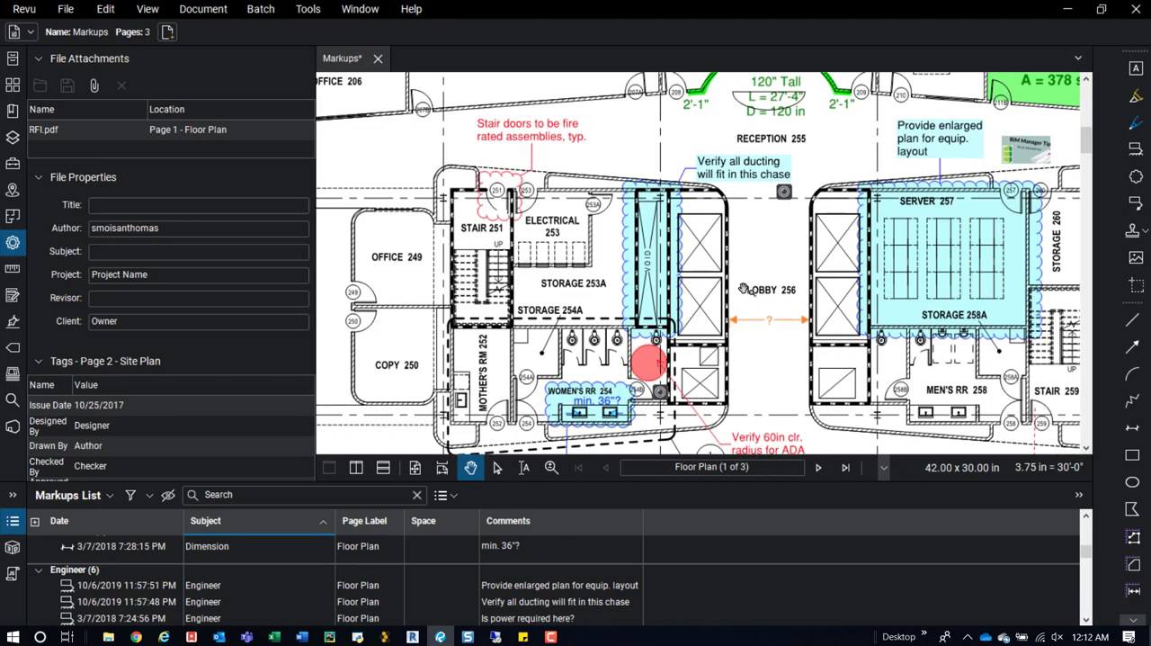
scroll("up", 3)
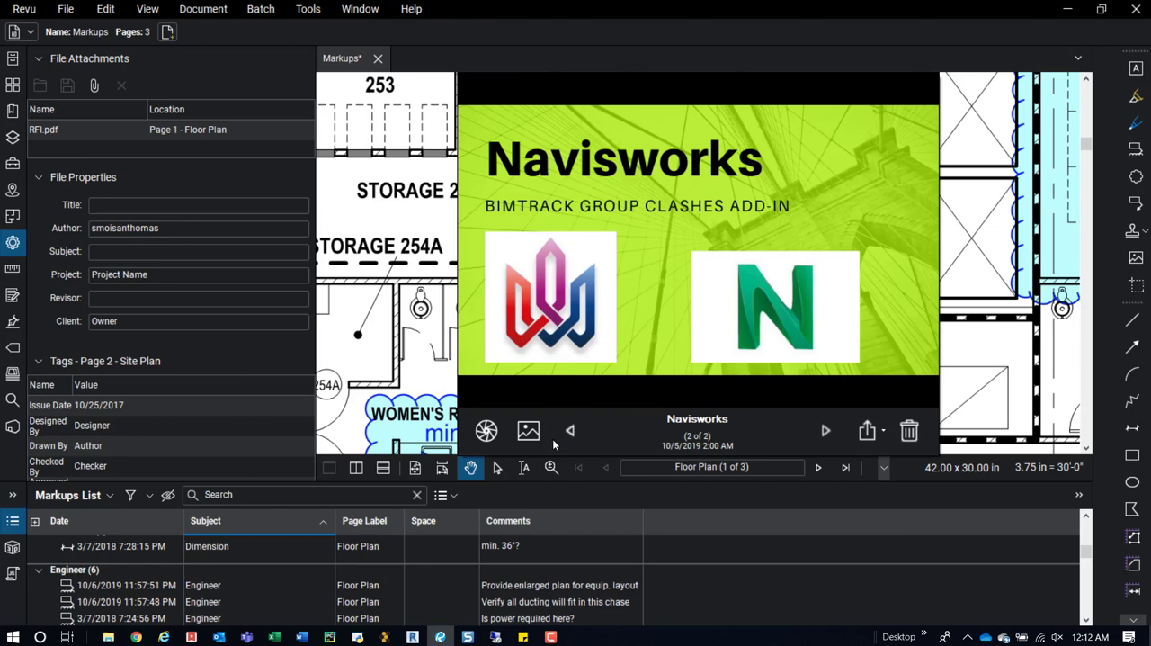
left_click(826, 431)
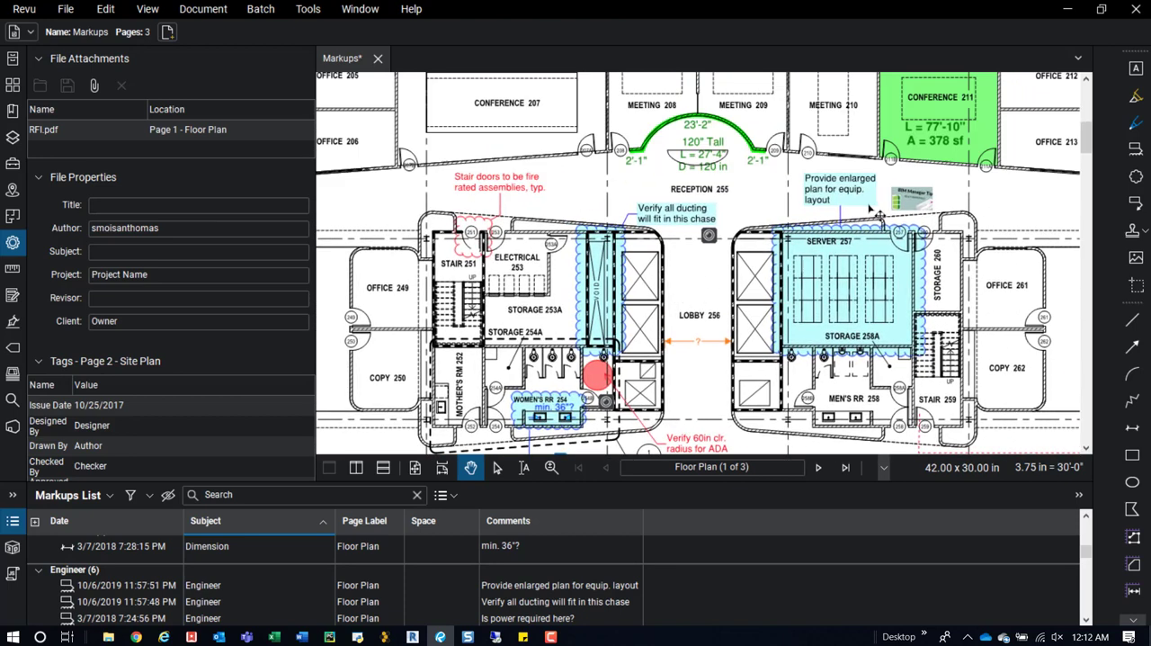
left_click(912, 194)
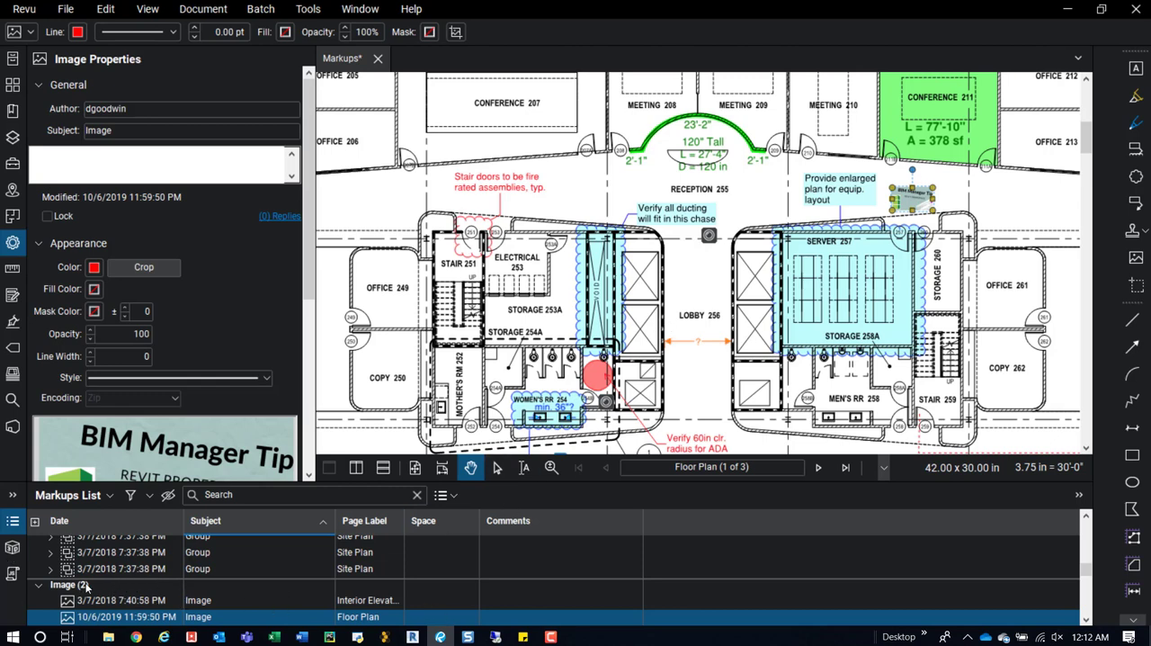
mouse_move(693, 247)
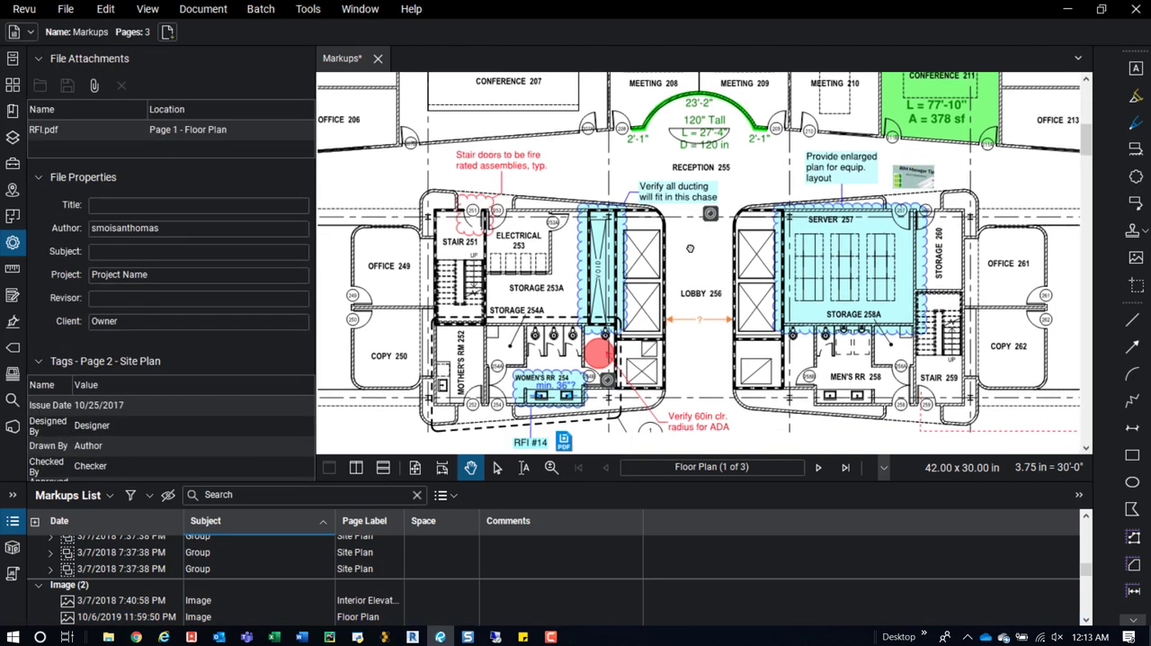
Step: Scroll the plan toward the 'Verify all ducting will fit in this chase' cloud
scroll("down", 3)
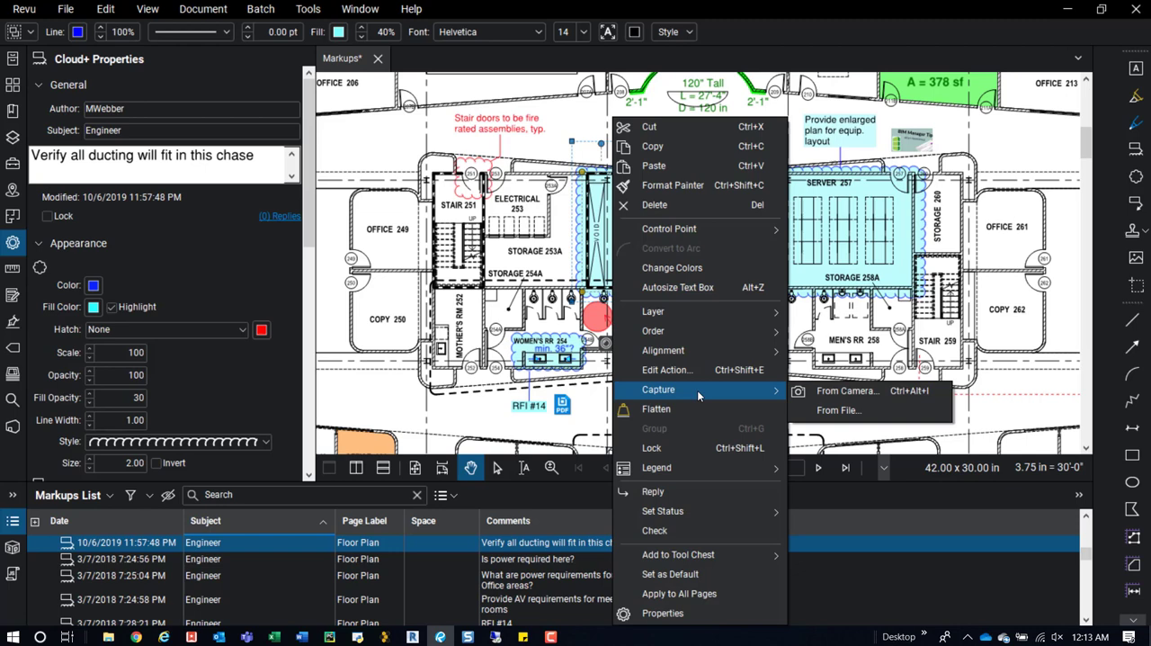
mouse_move(845, 391)
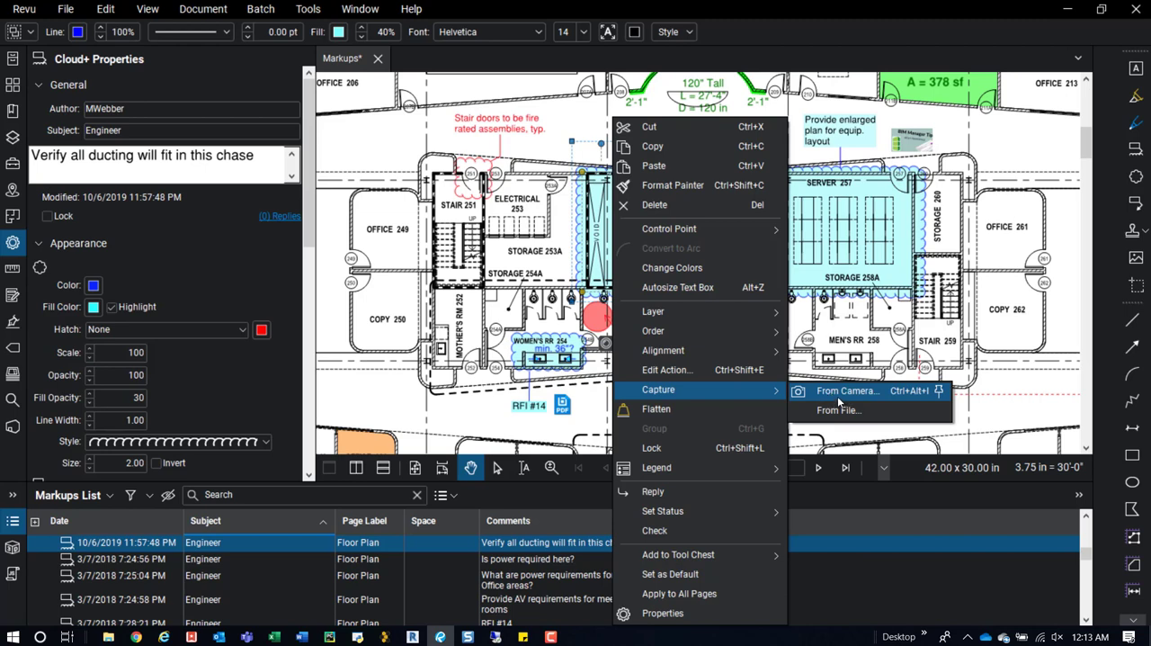
mouse_move(832, 402)
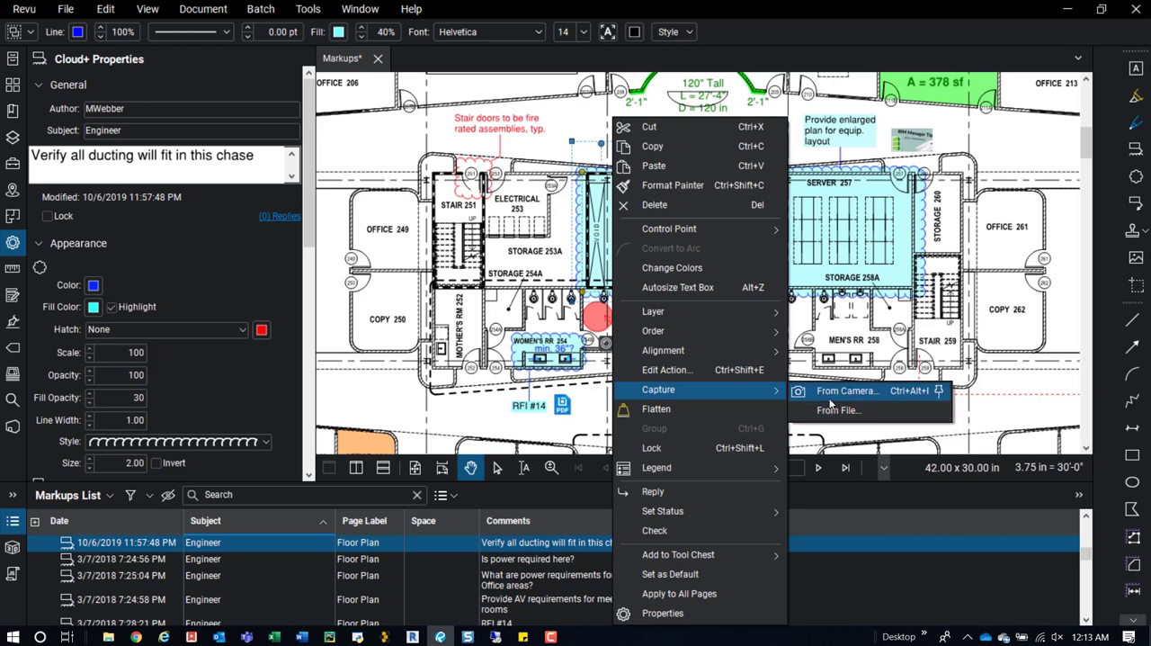
mouse_move(836, 410)
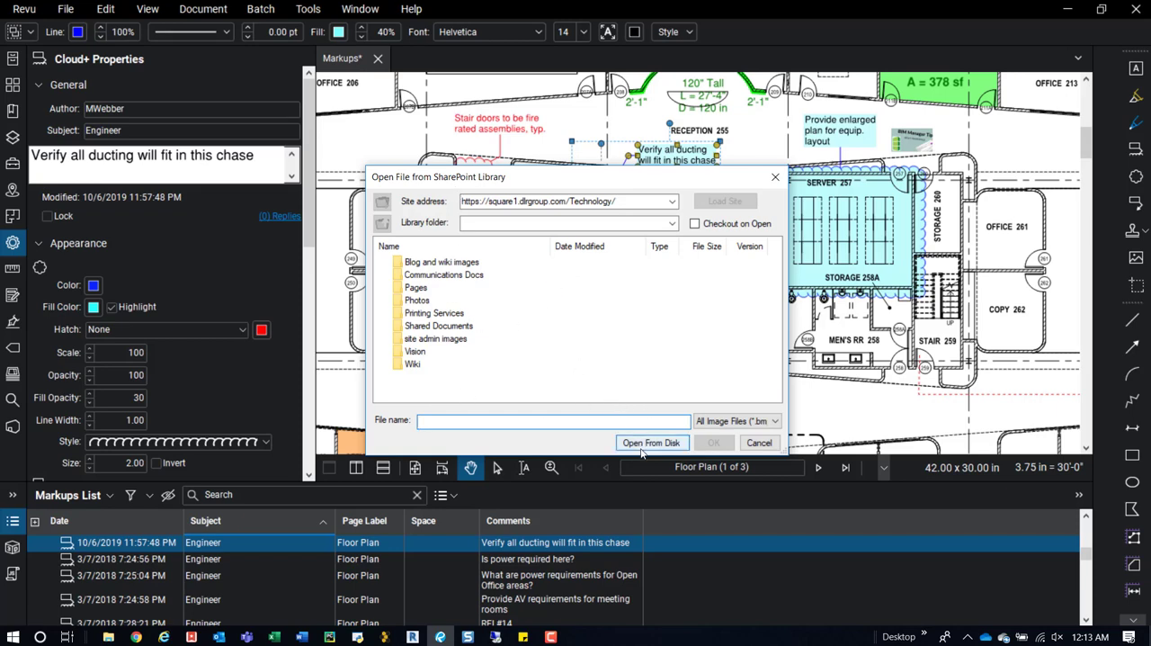
Step: Capture BIM Manager Tip.png from disk onto the ducting chase cloud
left_click(652, 443)
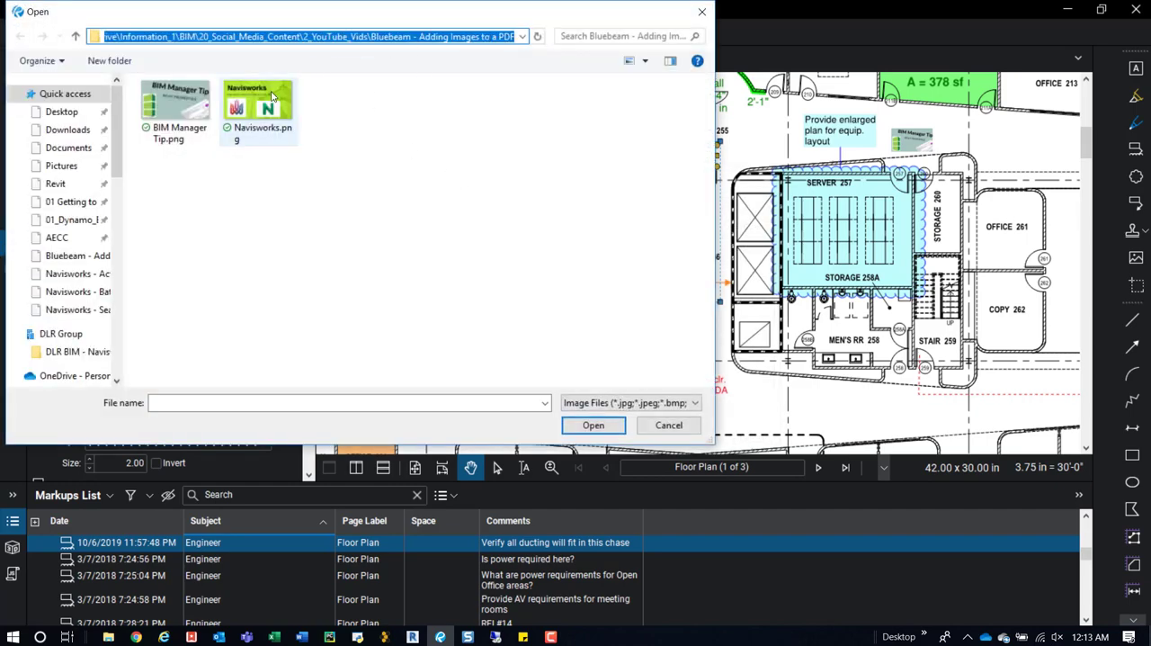
left_click(175, 108)
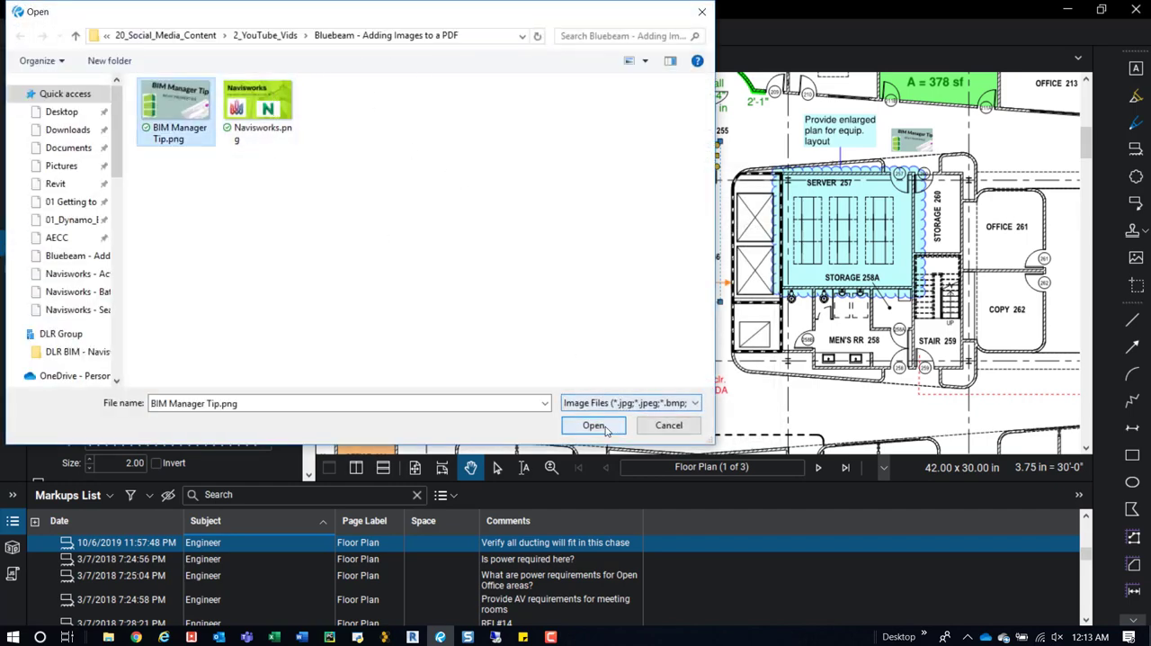
left_click(594, 425)
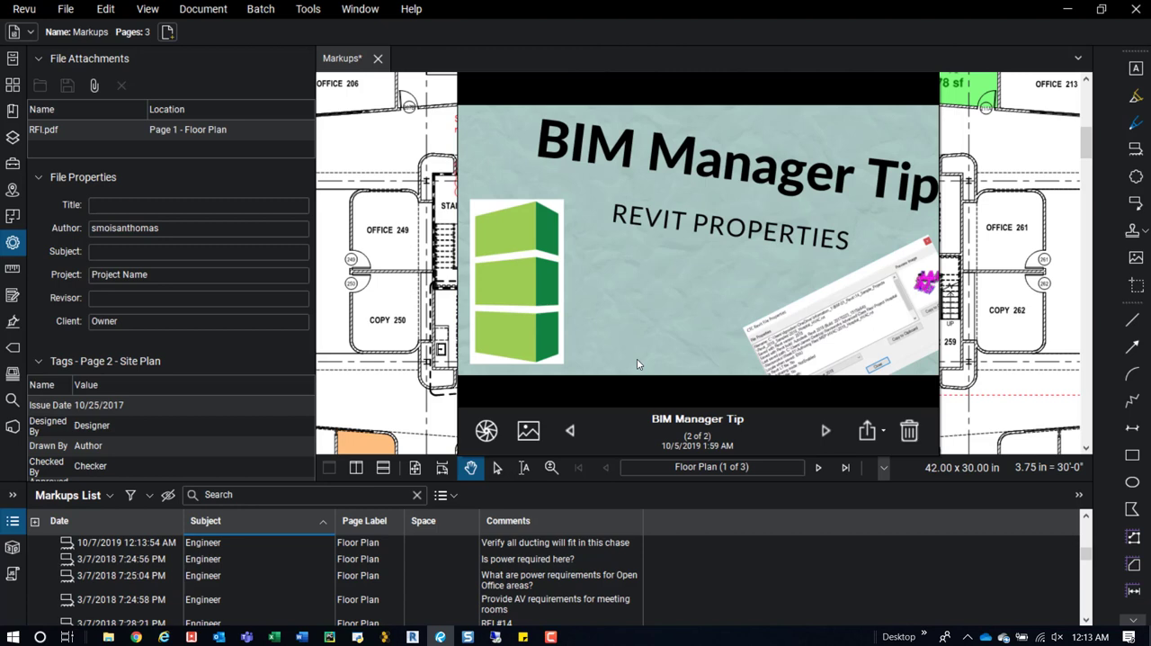
mouse_move(603, 195)
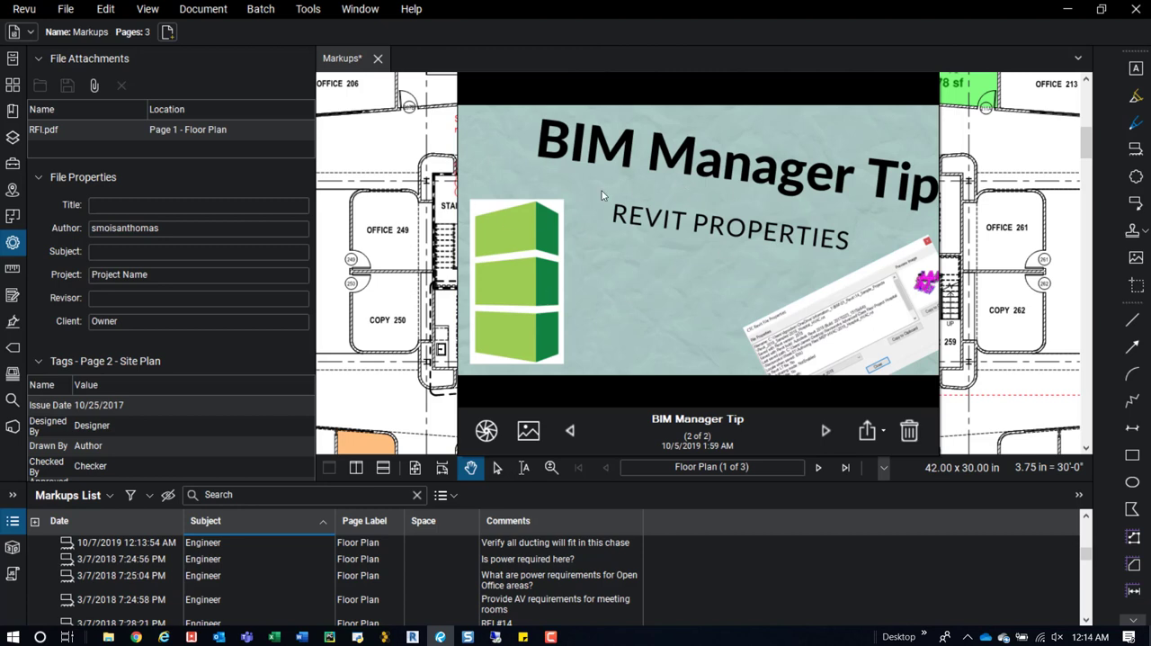
mouse_move(661, 236)
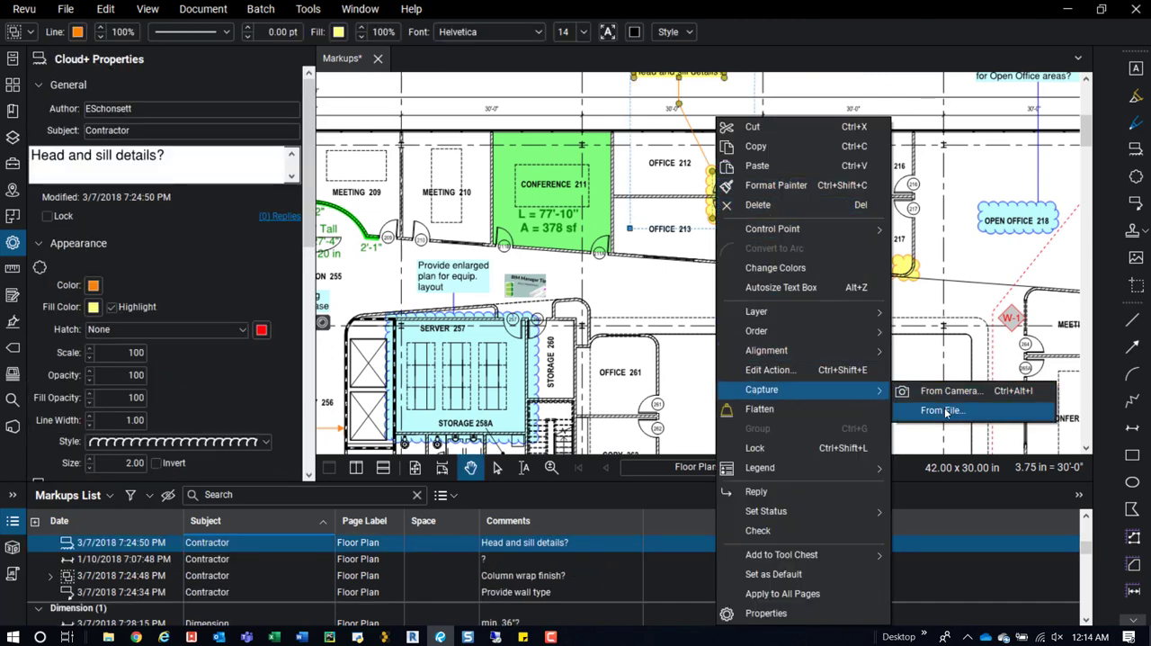
Step: Start capturing from file onto the 'Head and sill details?' cloud, browsing the local disk
left_click(942, 410)
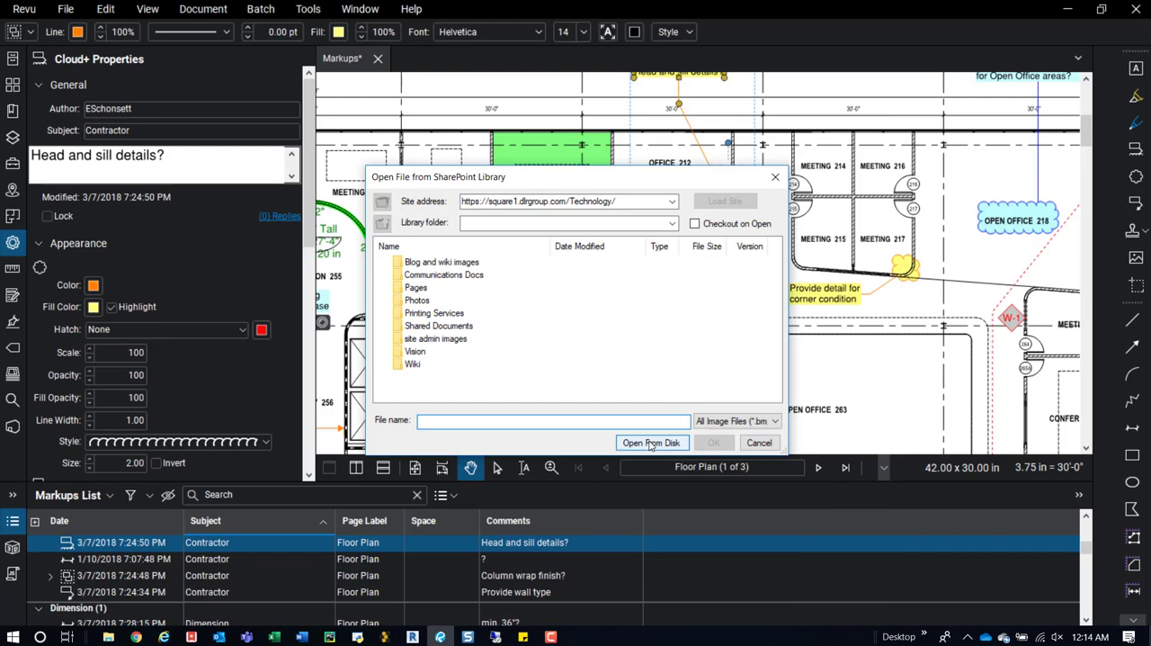
left_click(653, 442)
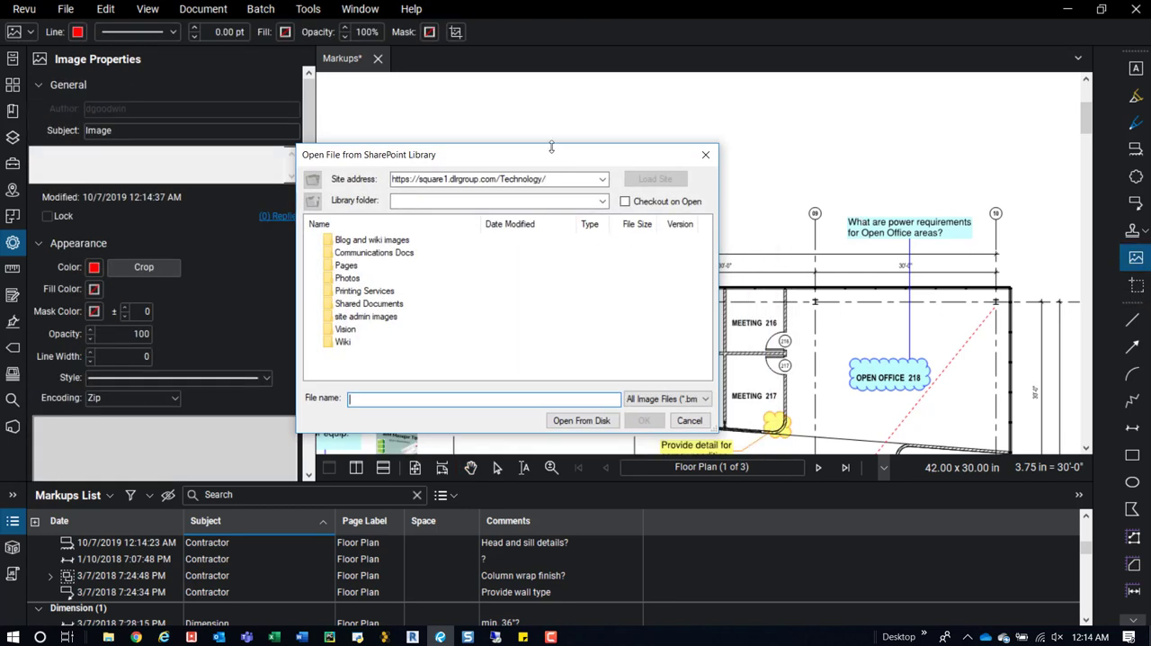
mouse_move(639, 166)
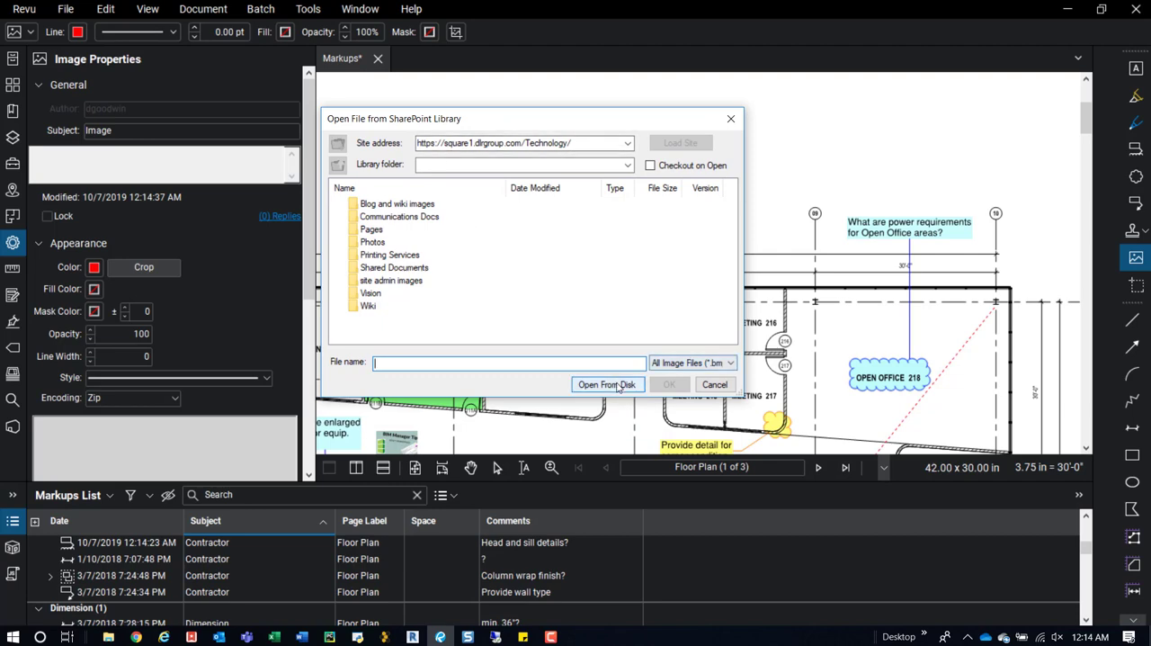
Step: Load Navisworks.png from disk onto the 'Head and sill details?' cloud
left_click(607, 384)
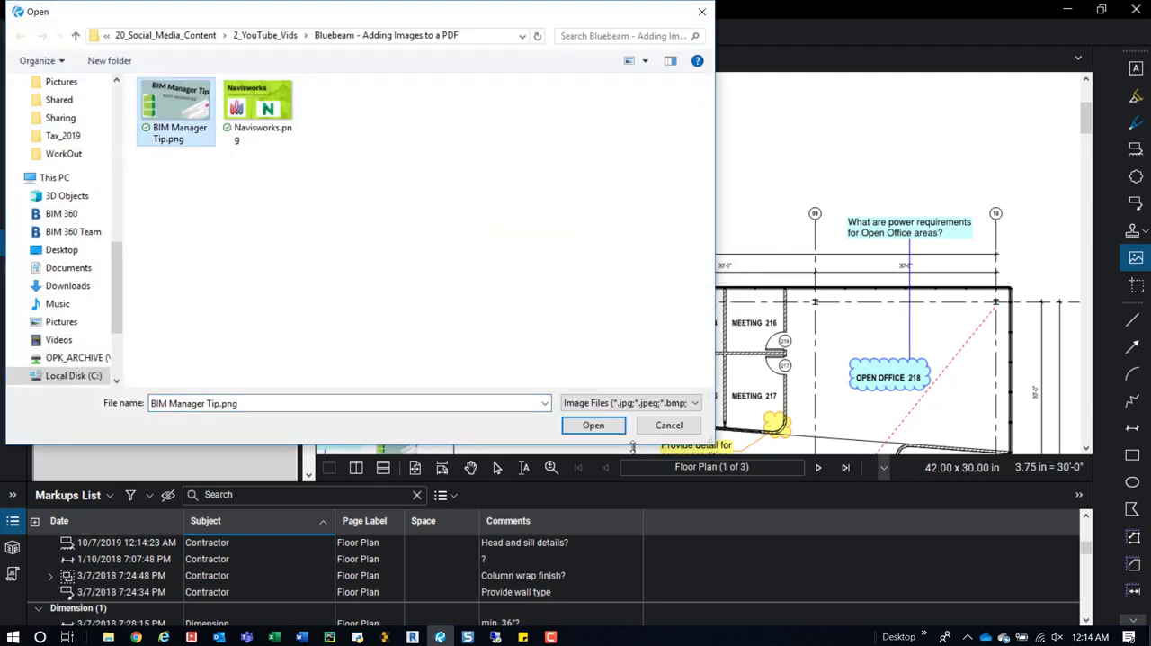
left_click(258, 106)
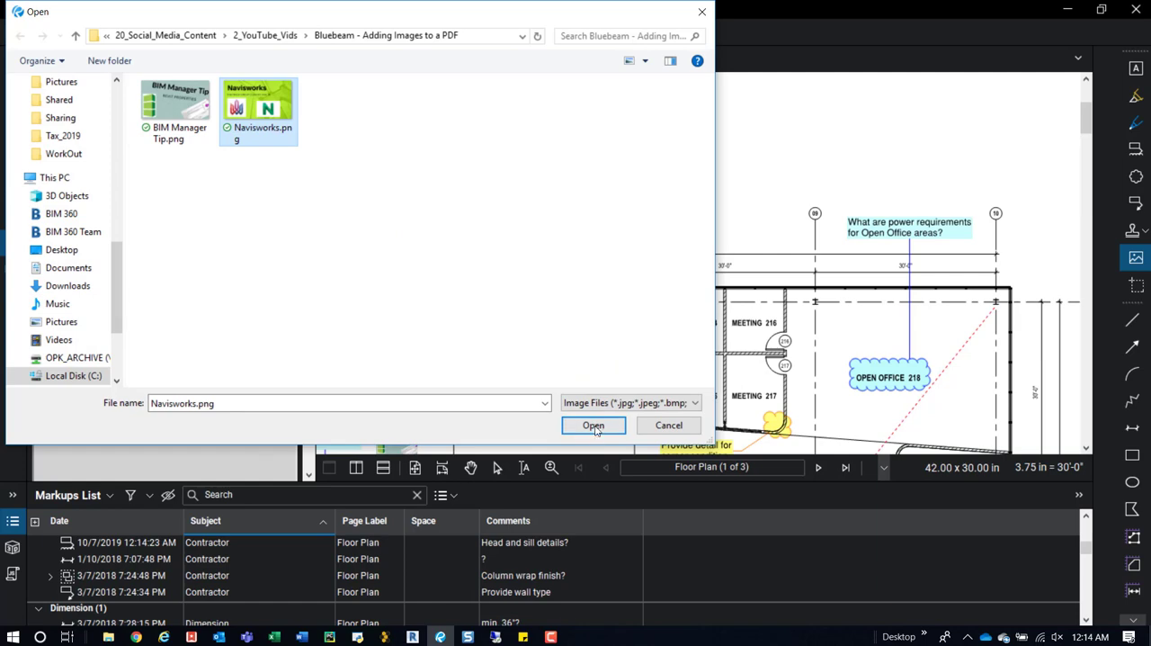
left_click(594, 424)
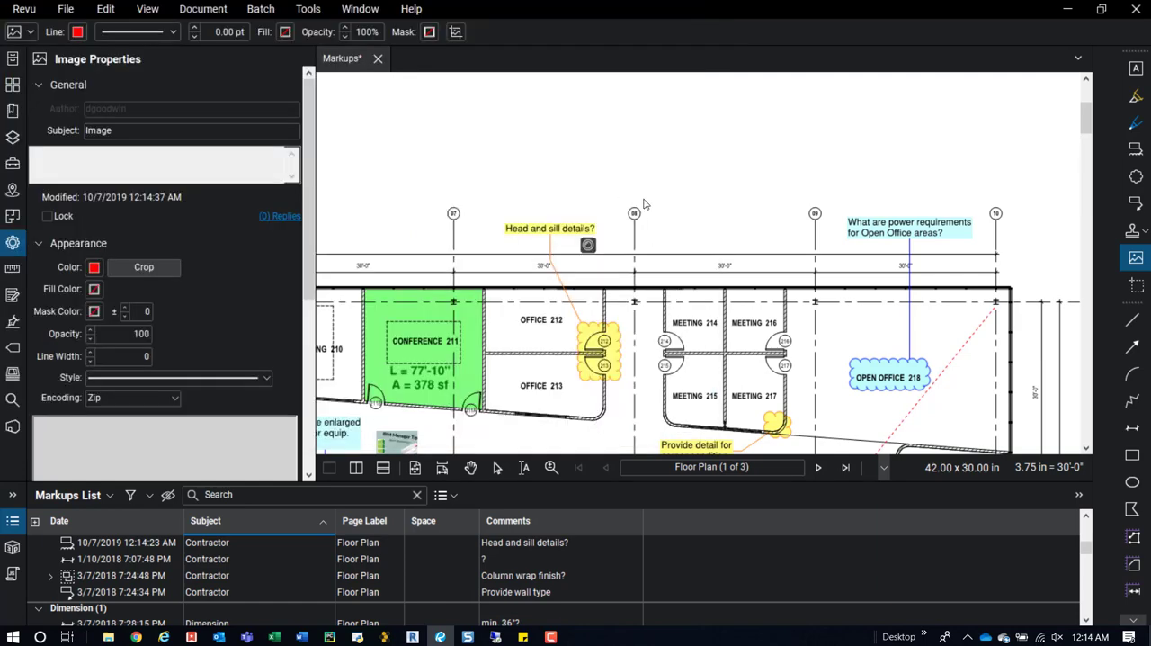
mouse_move(575, 189)
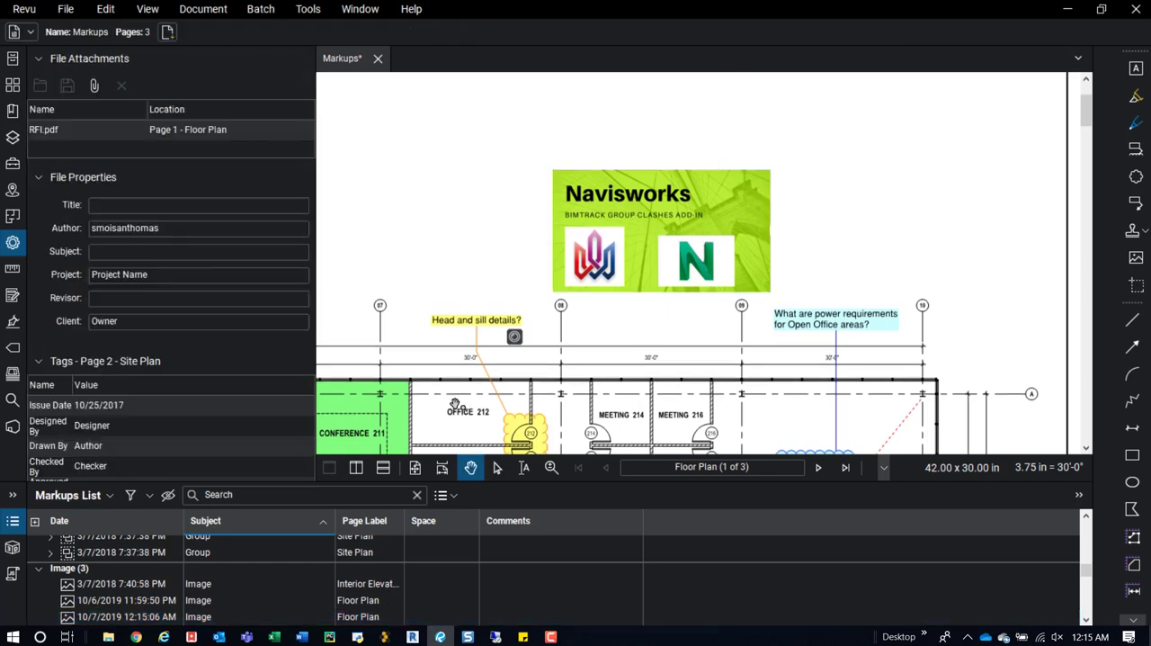
mouse_move(467, 636)
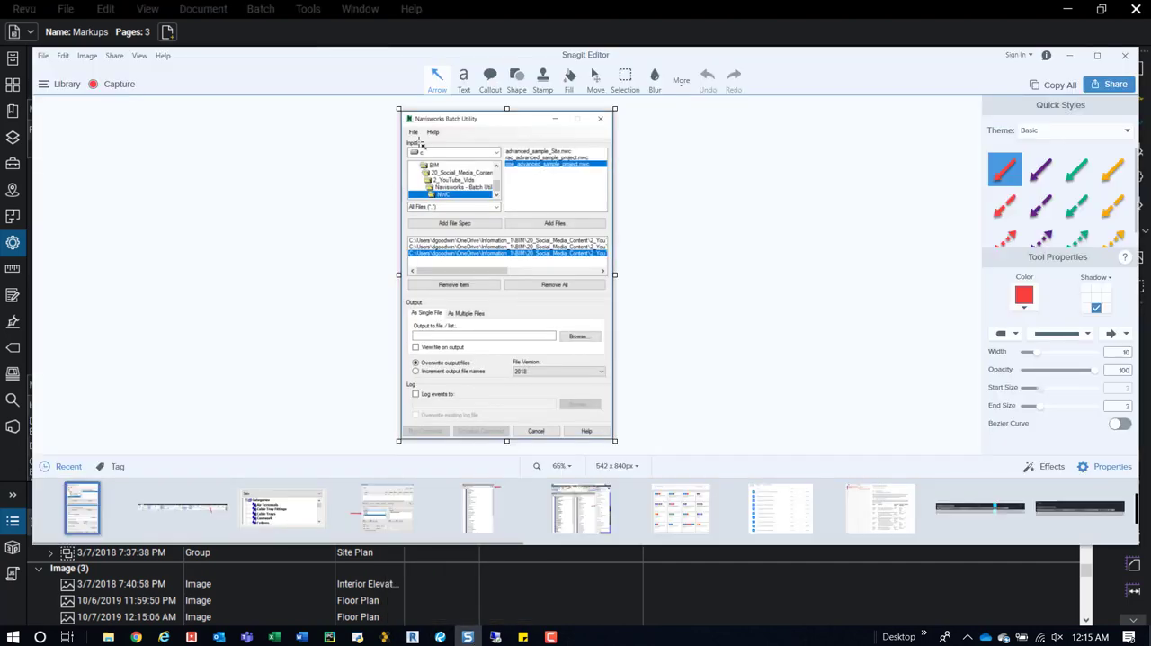
mouse_move(1059, 85)
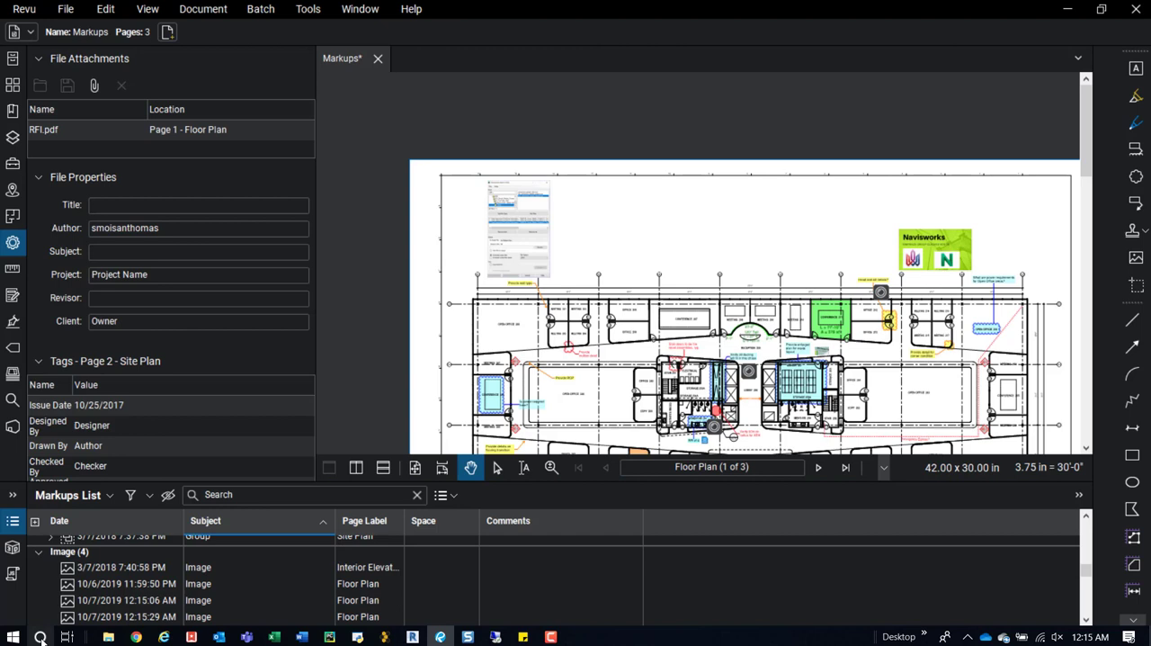
Step: Open Windows search from the taskbar
left_click(42, 637)
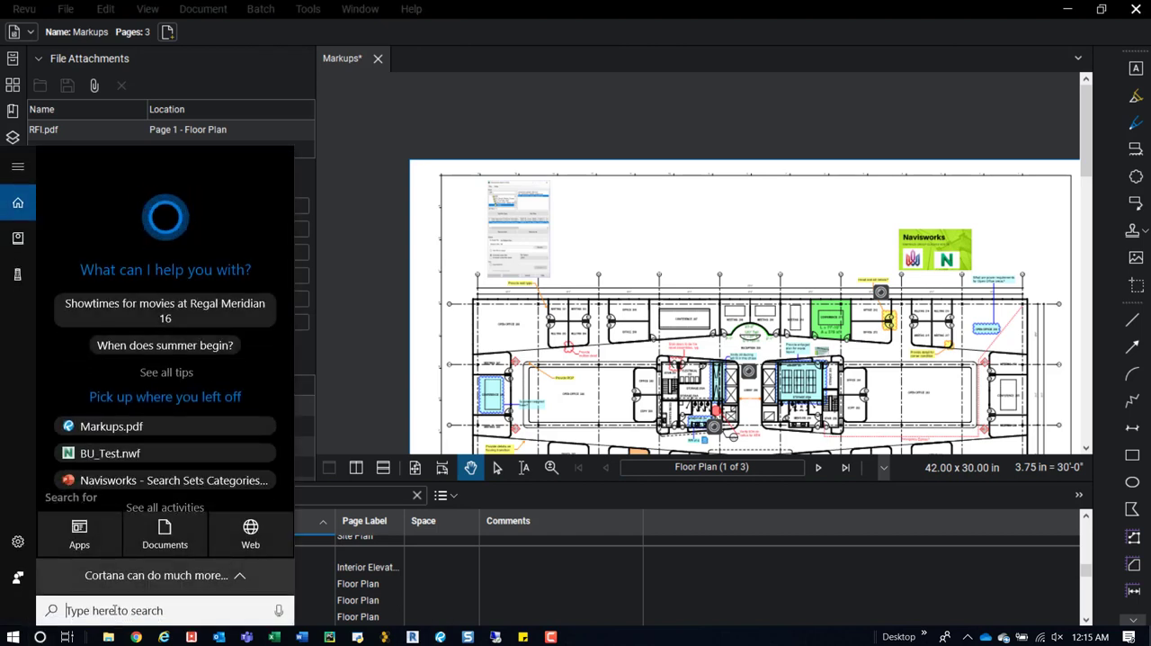
Step: Launch Snipping Tool, snip the offices area, and position the pasted snip on the sheet
type("sni")
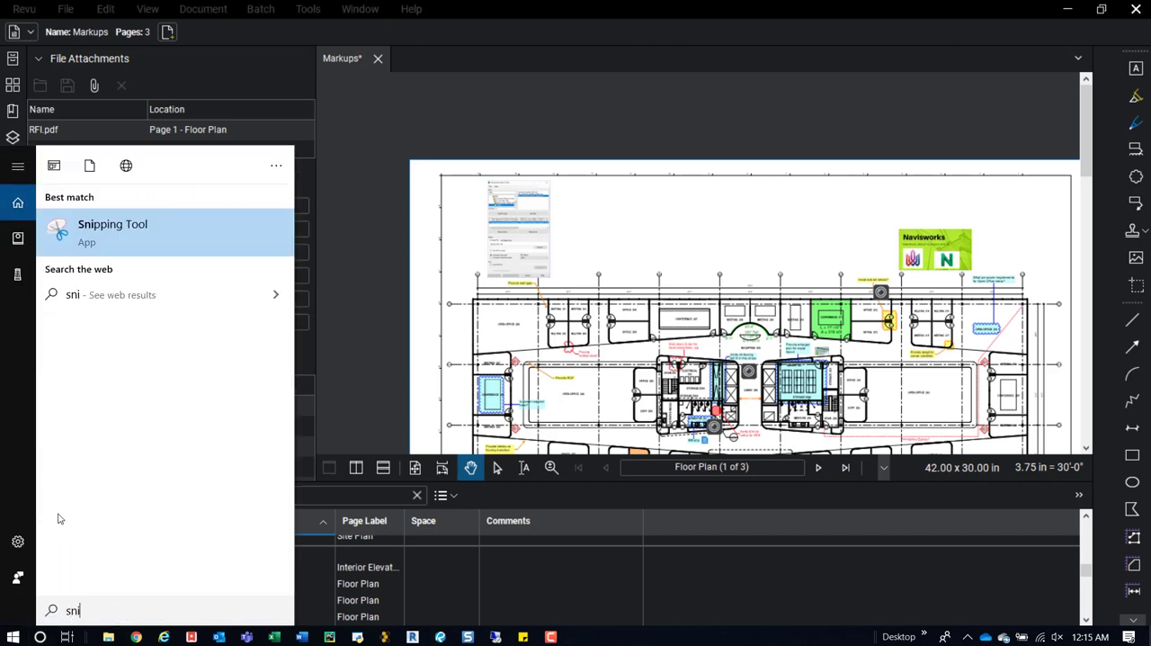
left_click(113, 232)
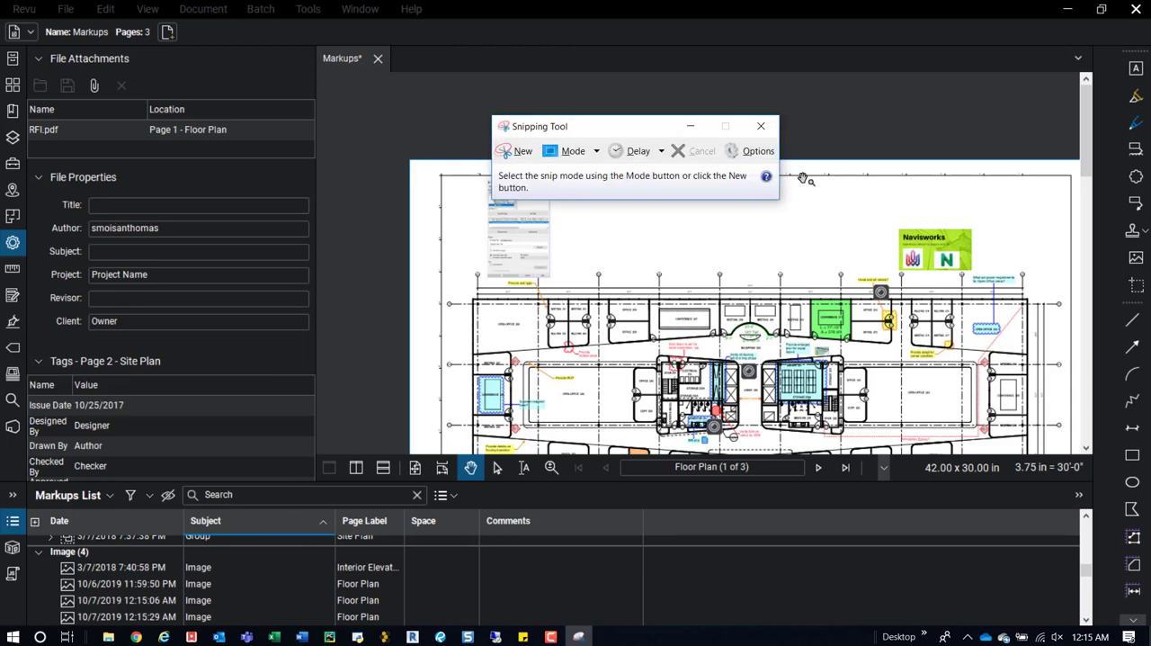
mouse_move(517, 151)
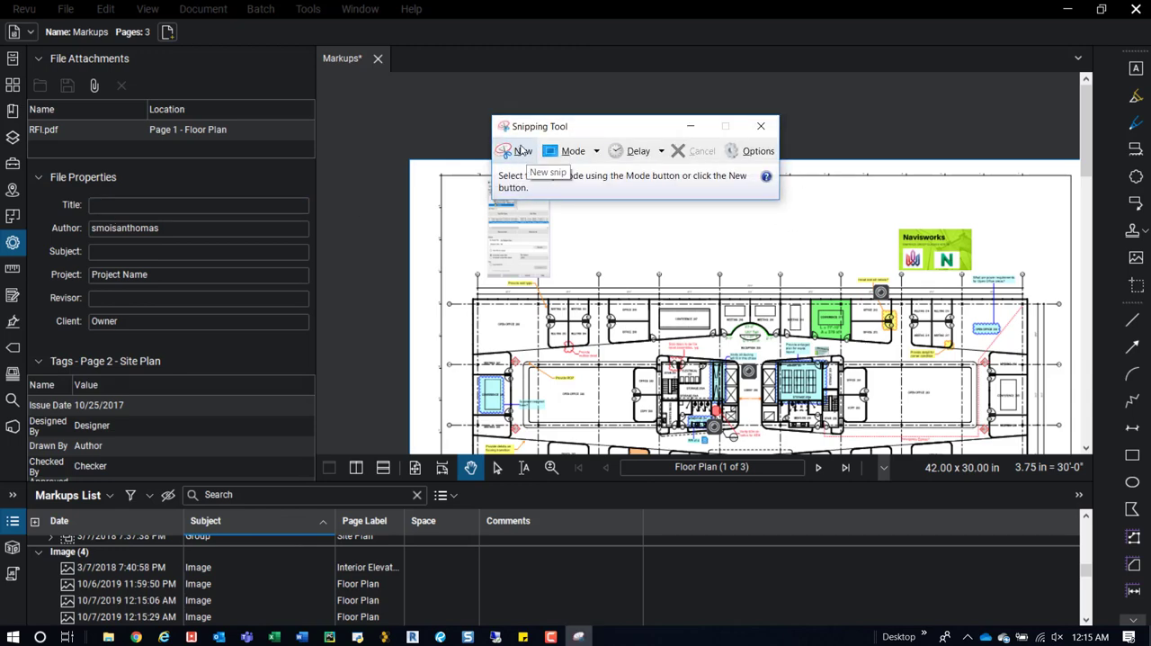
left_click(515, 150)
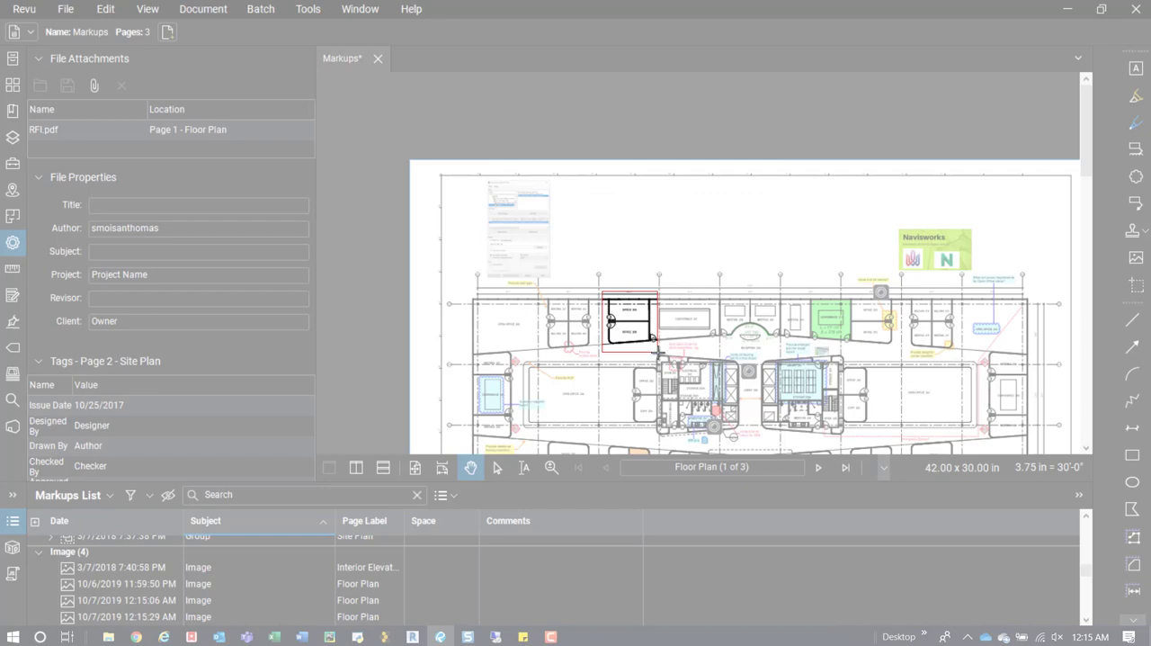
left_click(577, 637)
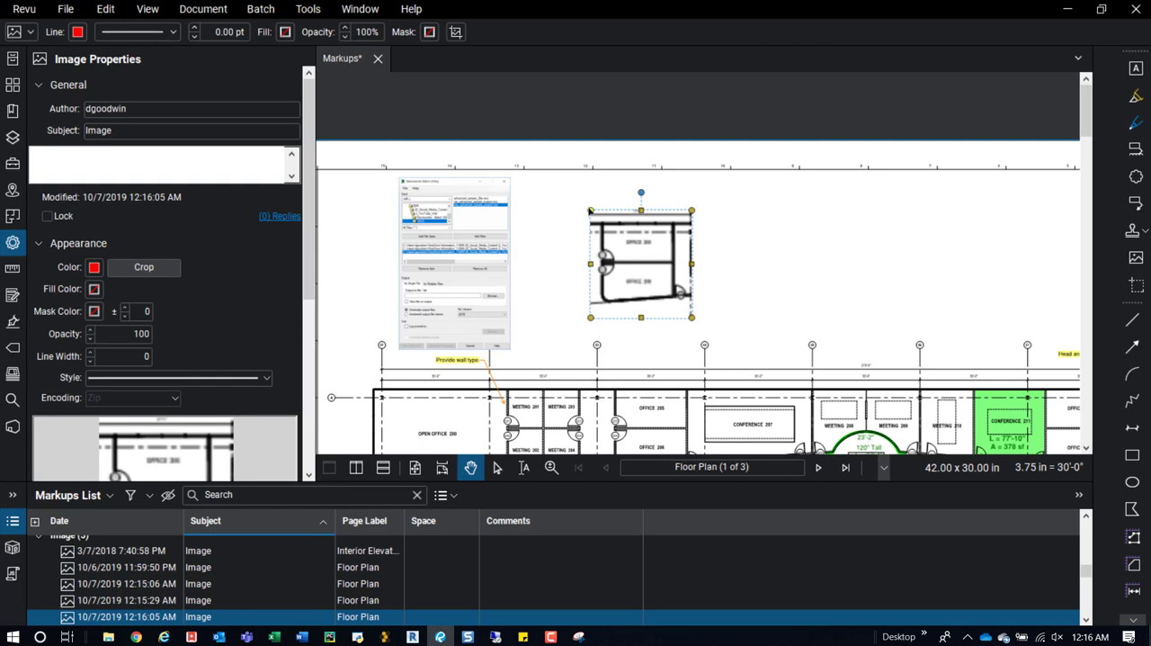
left_click_drag(640, 263, 559, 249)
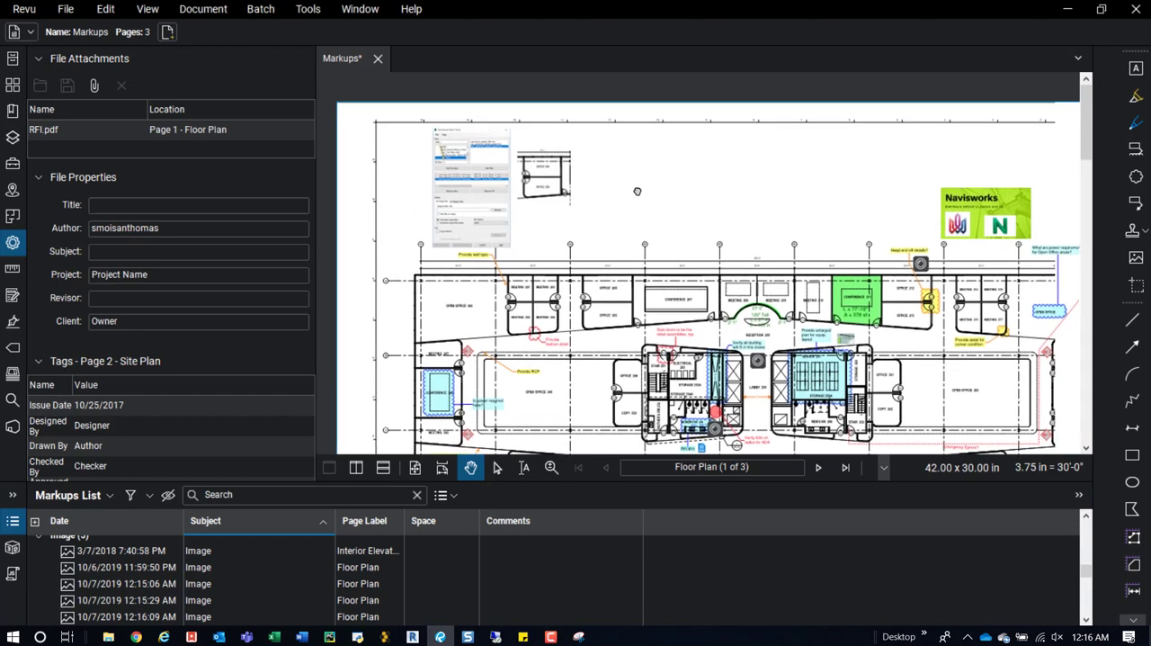
Step: Zoom out to view the office snip beside the Batch Utility screenshot
scroll("down", 3)
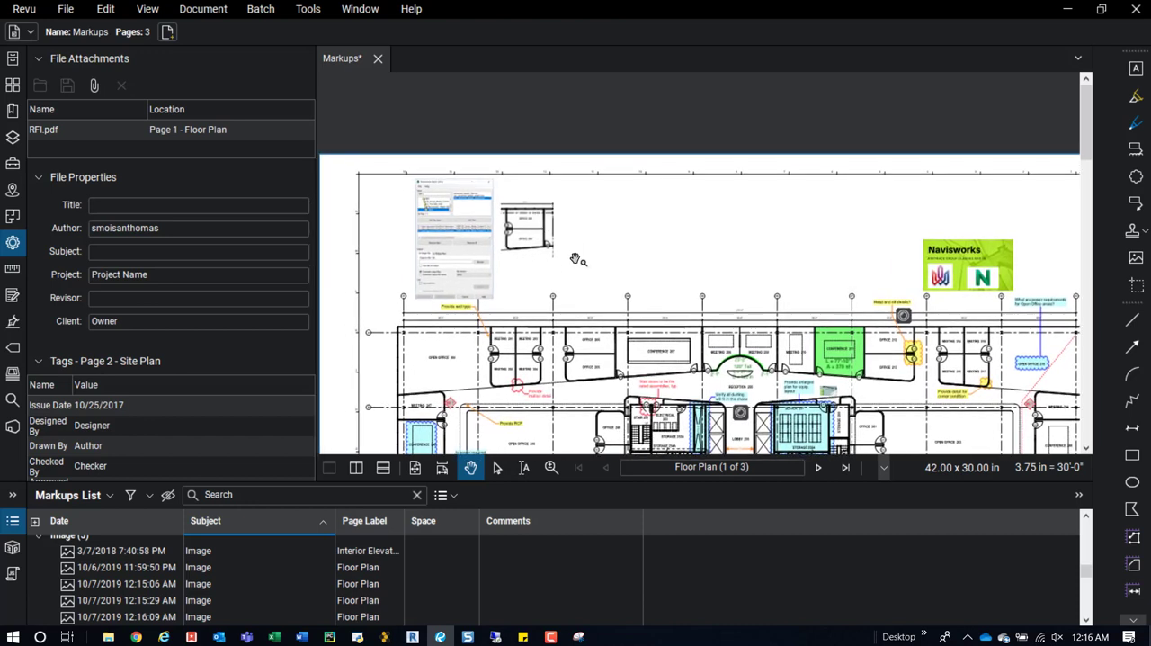
mouse_move(543, 195)
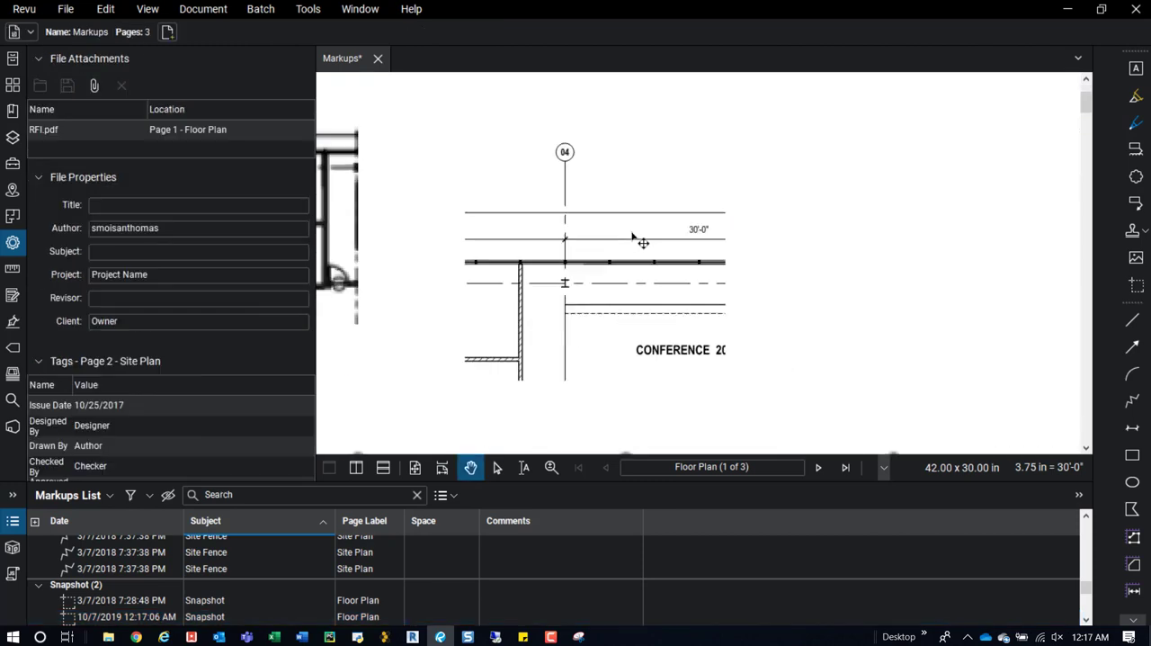
mouse_move(541, 243)
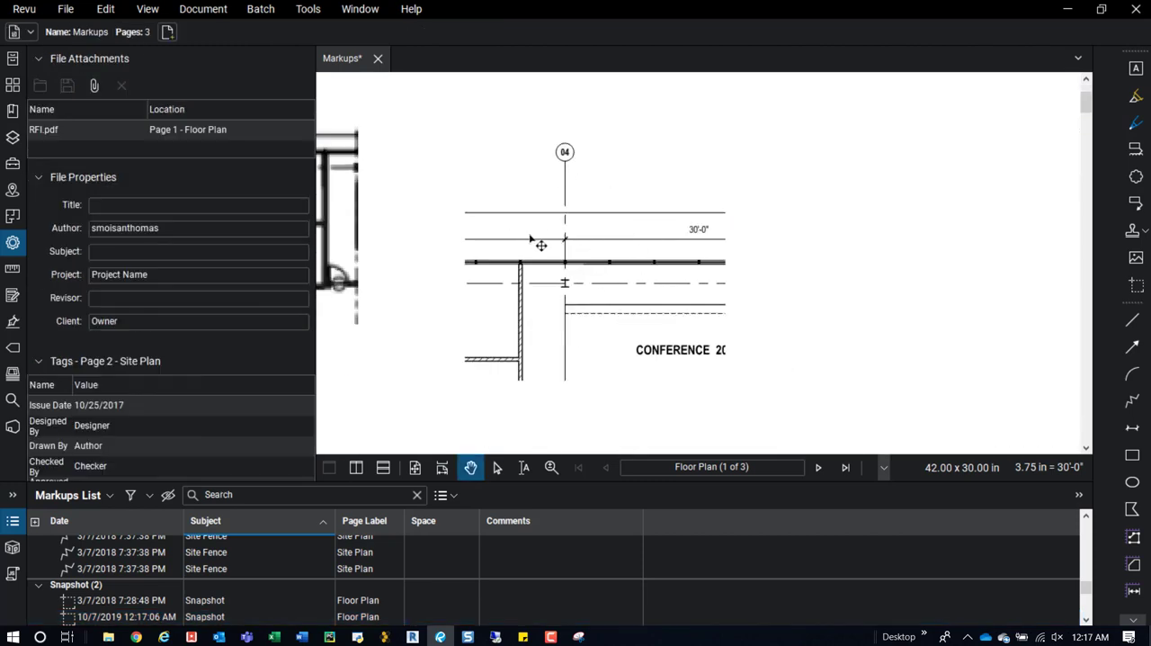
mouse_move(630, 247)
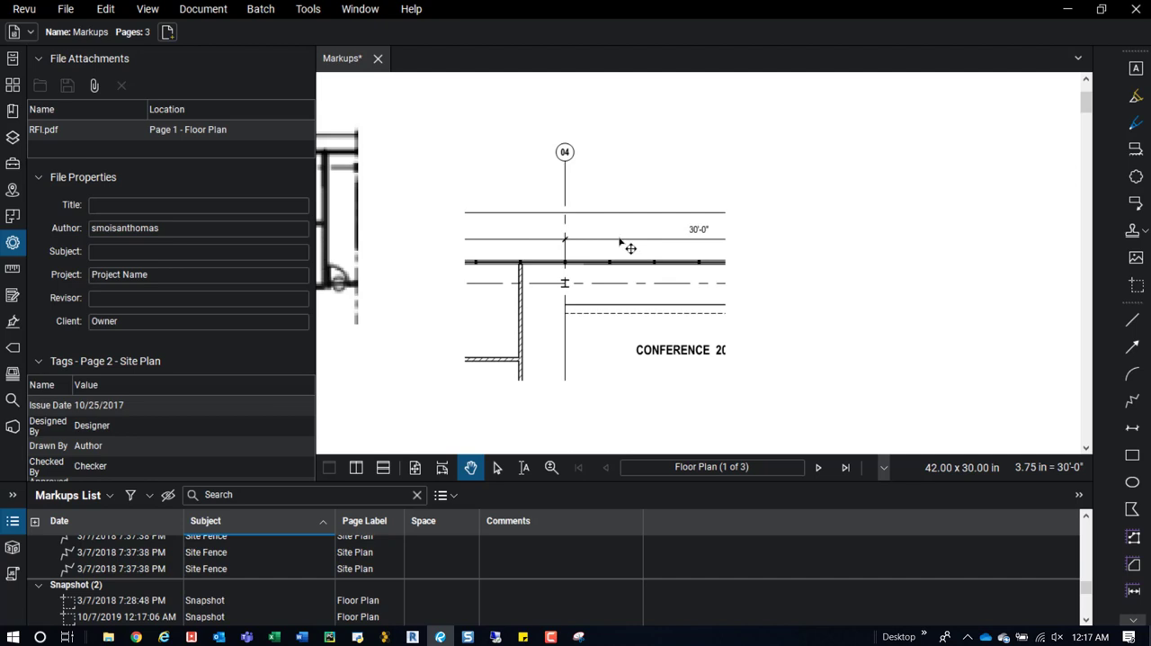
mouse_move(1135, 285)
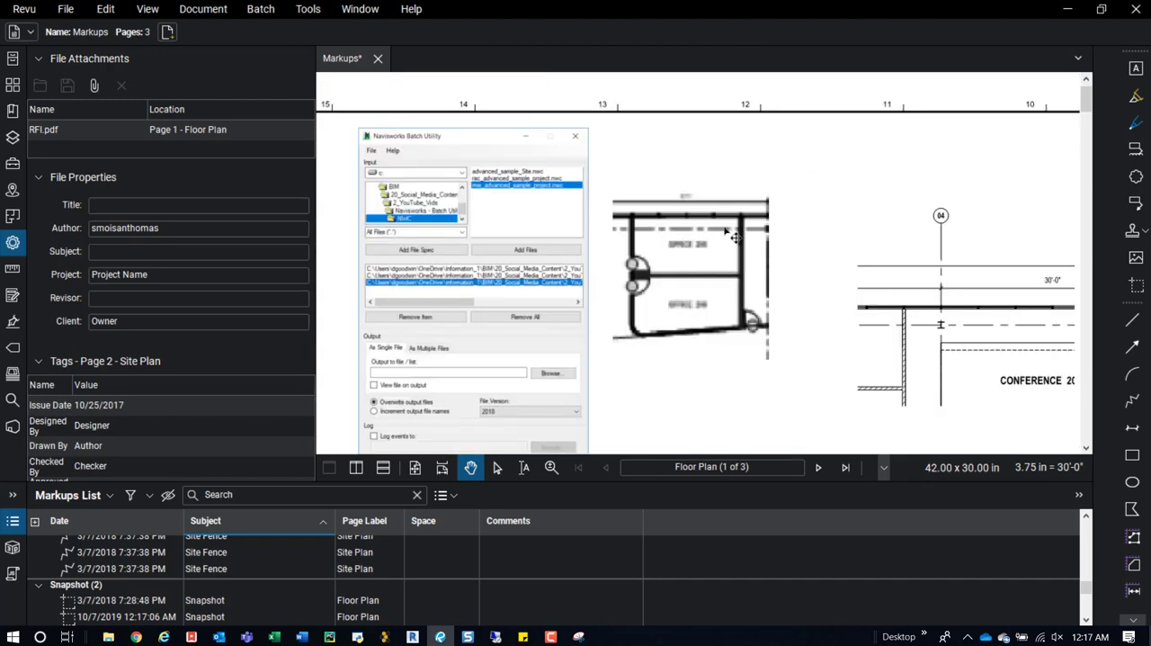
Step: Snip the plan area around Office 205 and Office 206 and copy it
left_click(579, 637)
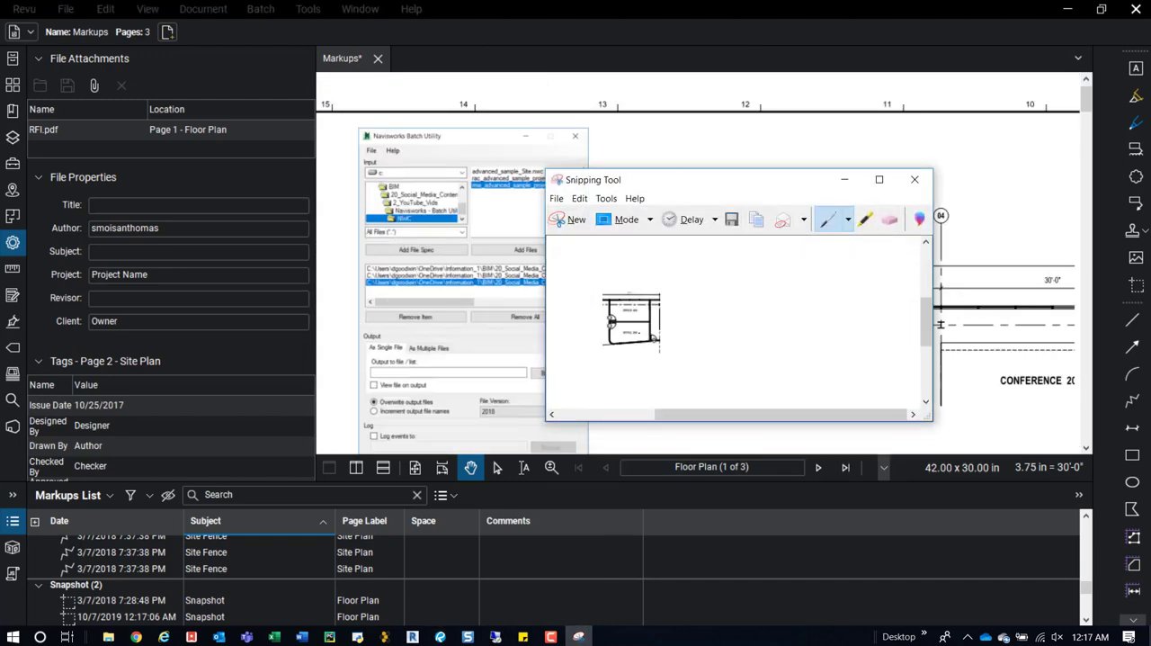
left_click_drag(738, 179, 594, 140)
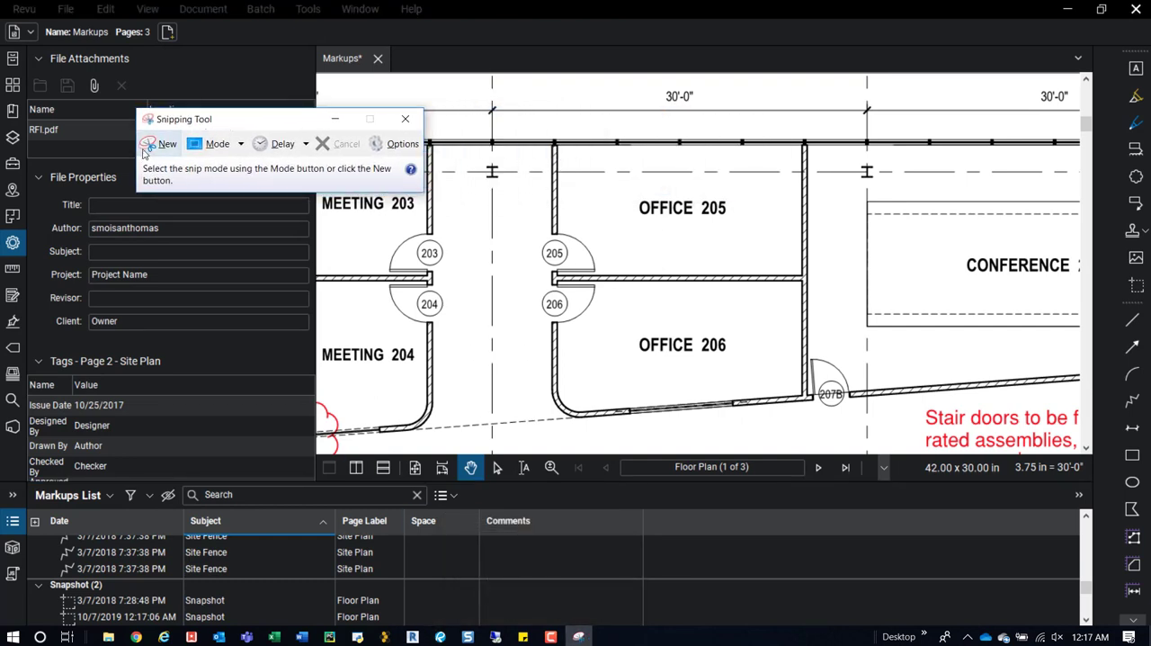
mouse_move(157, 153)
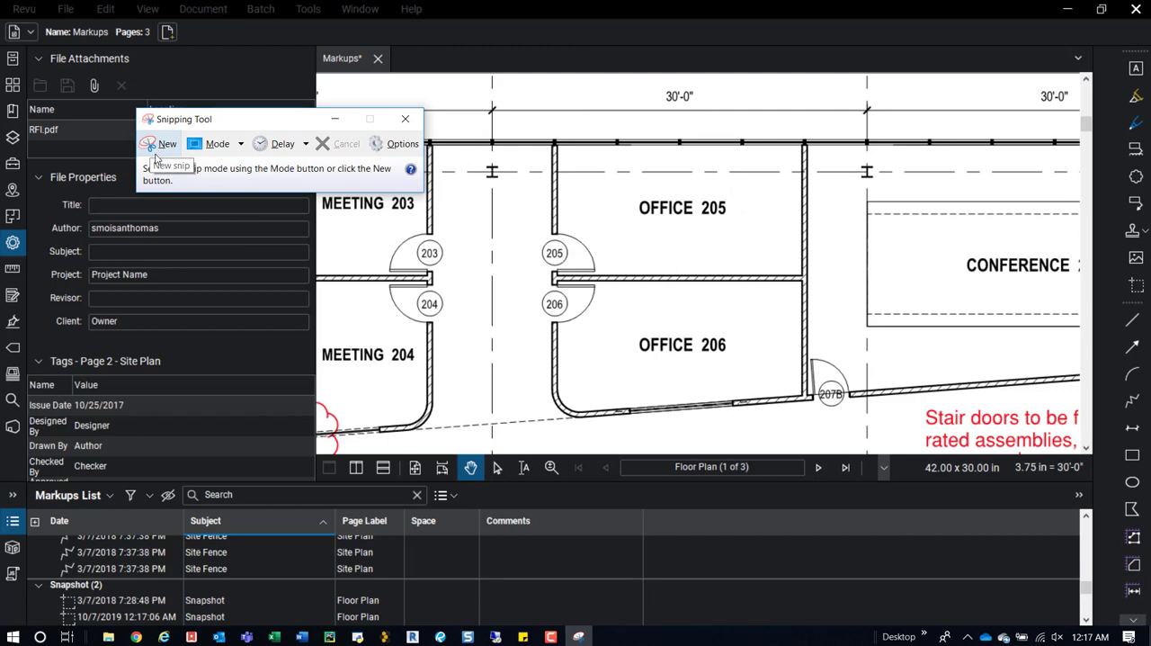
mouse_move(162, 144)
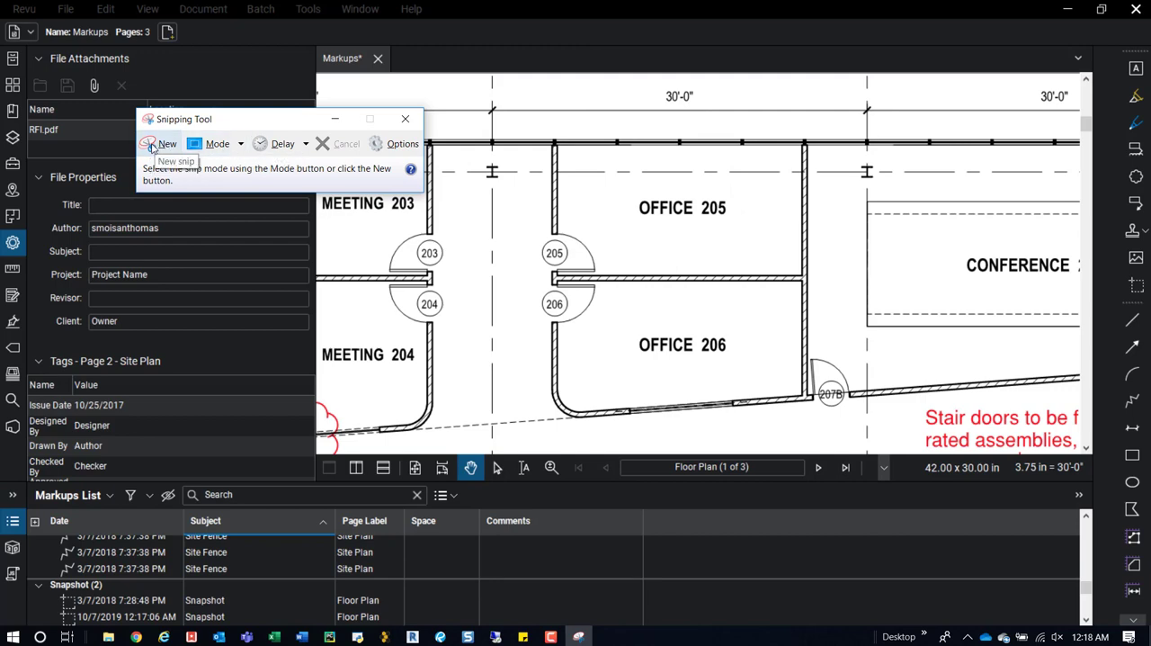
mouse_move(165, 148)
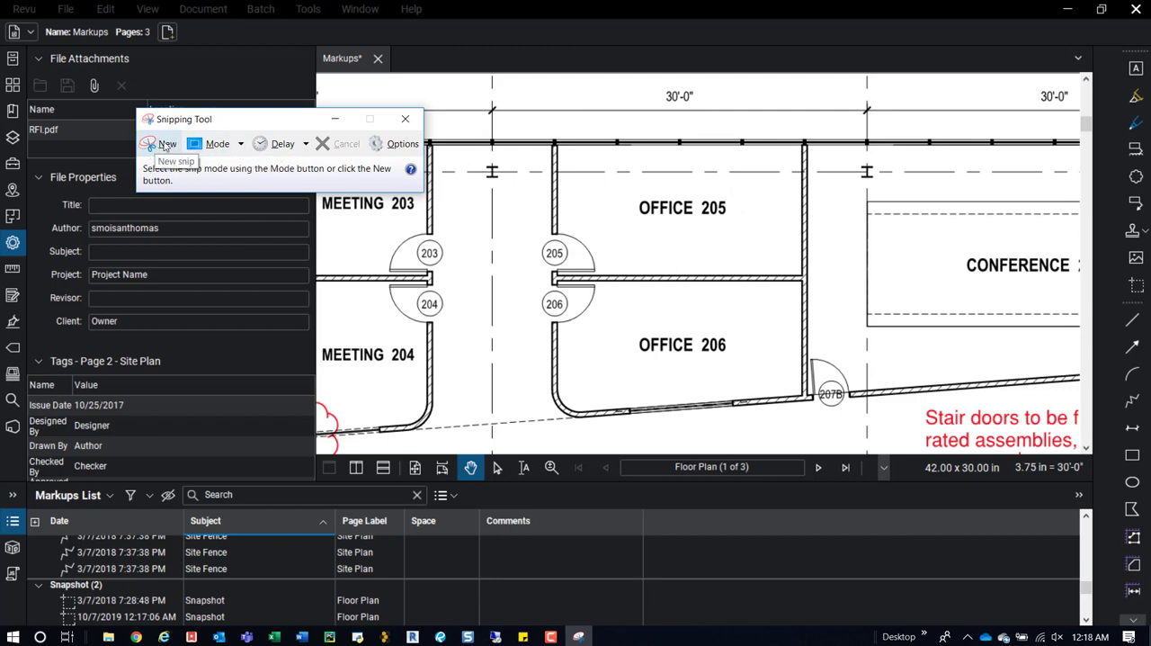
left_click(165, 143)
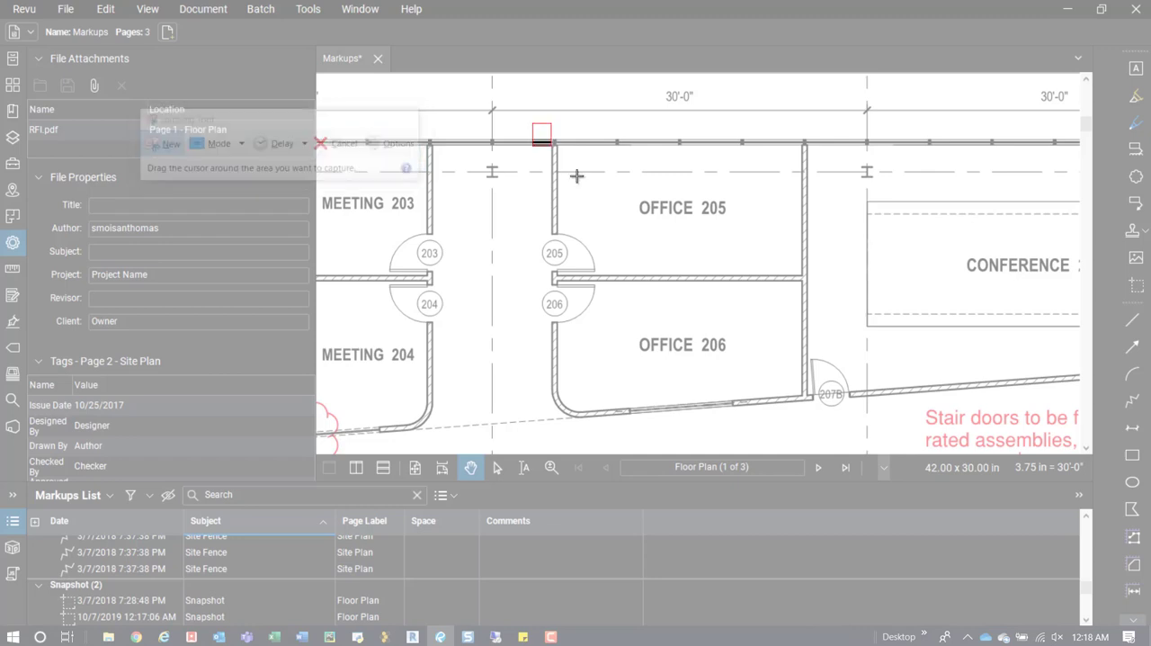
left_click_drag(540, 133, 839, 431)
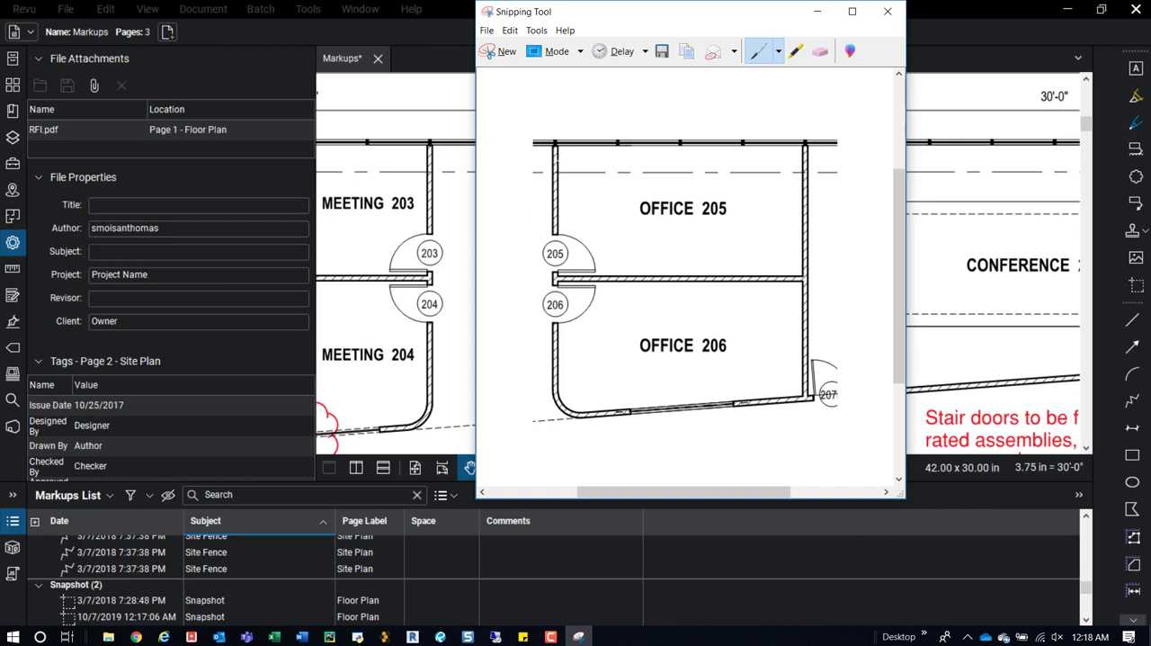
mouse_move(688, 52)
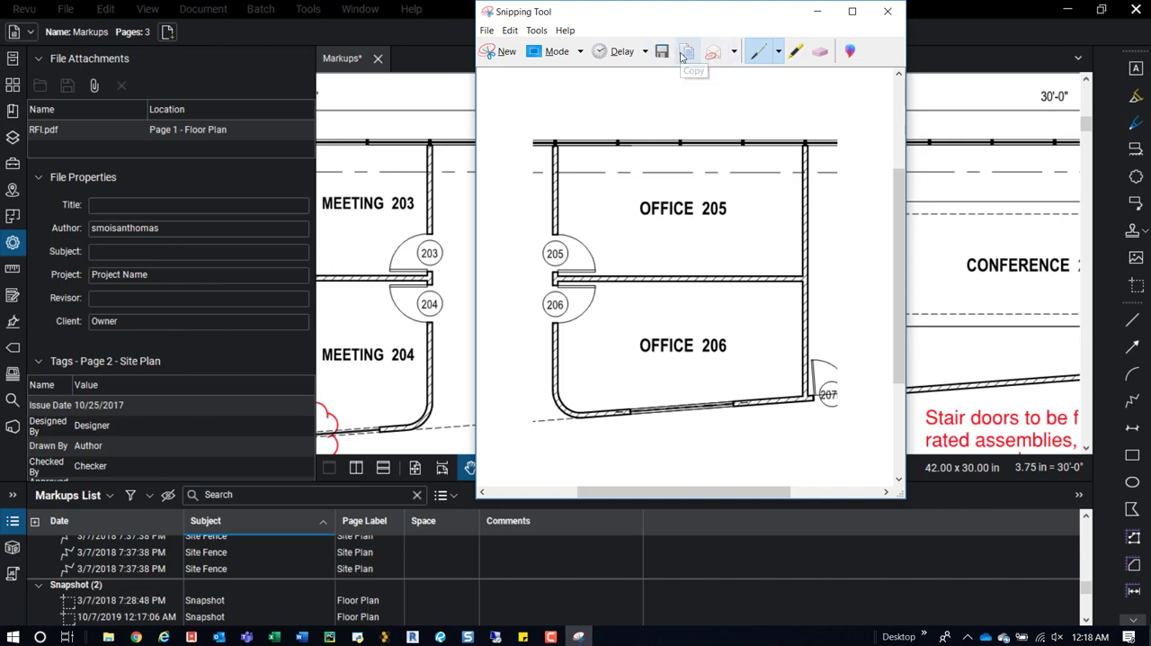
left_click(888, 10)
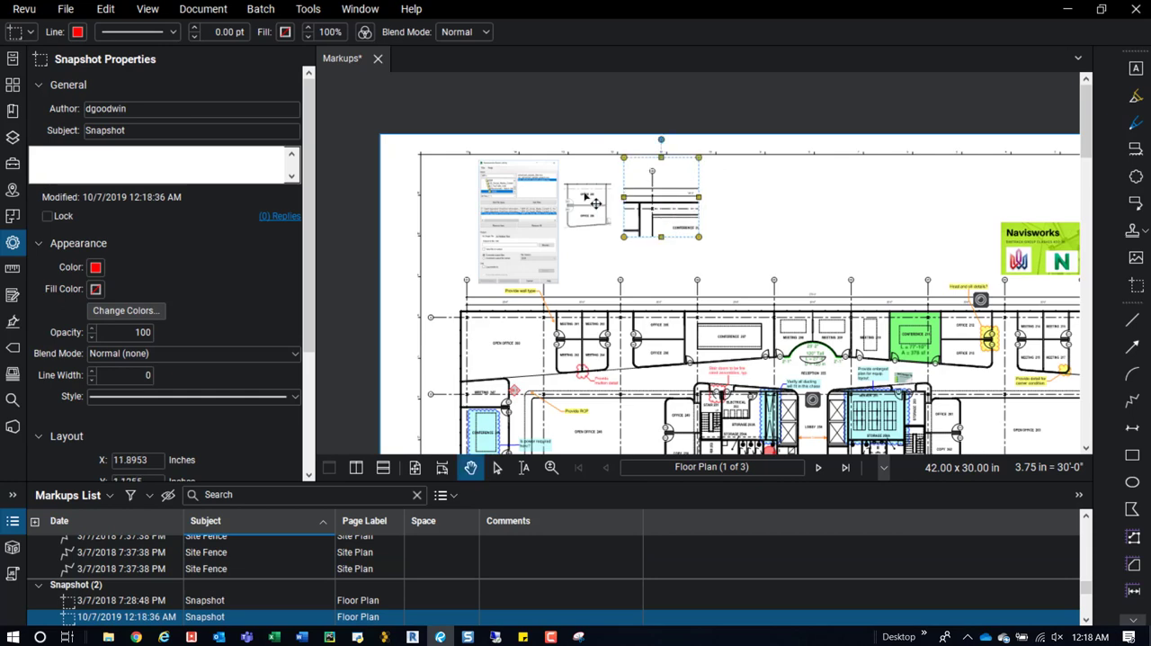
mouse_move(511, 227)
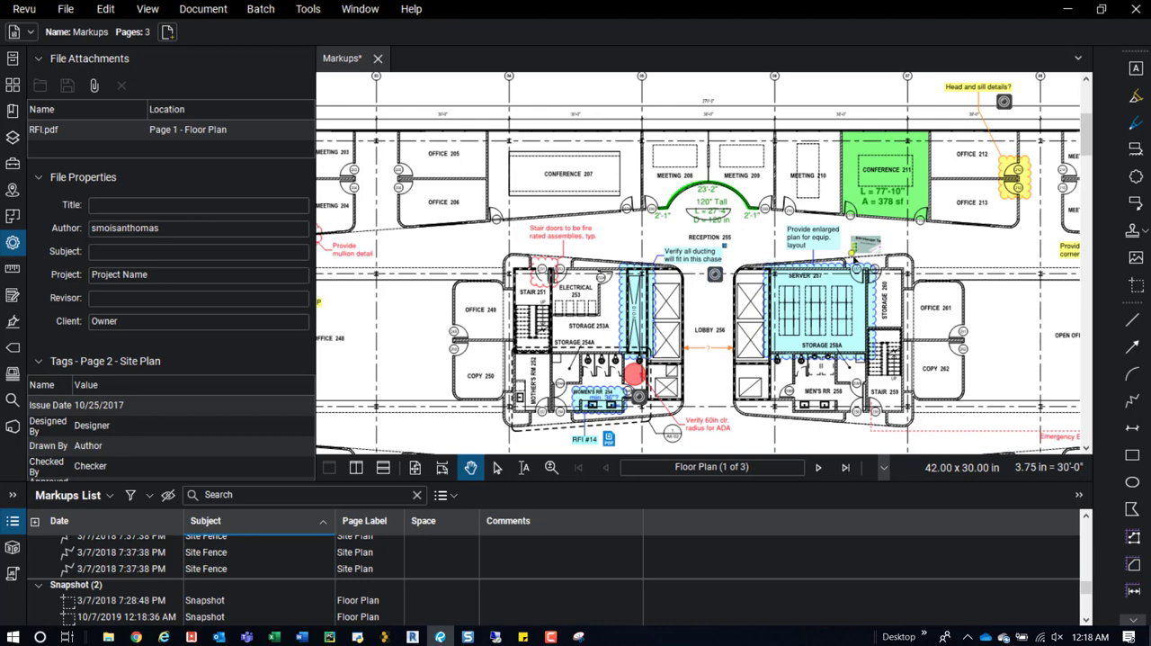
mouse_move(1135, 258)
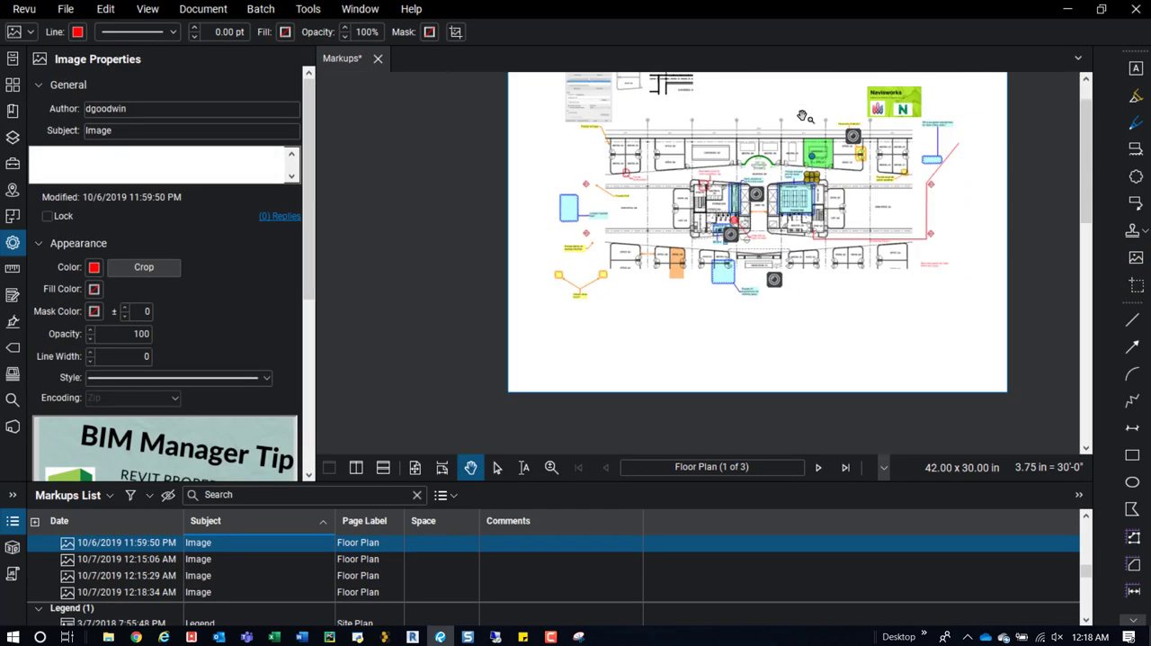
Step: Select the Navisworks image near the top of the floor plan to reposition it
left_click(126, 558)
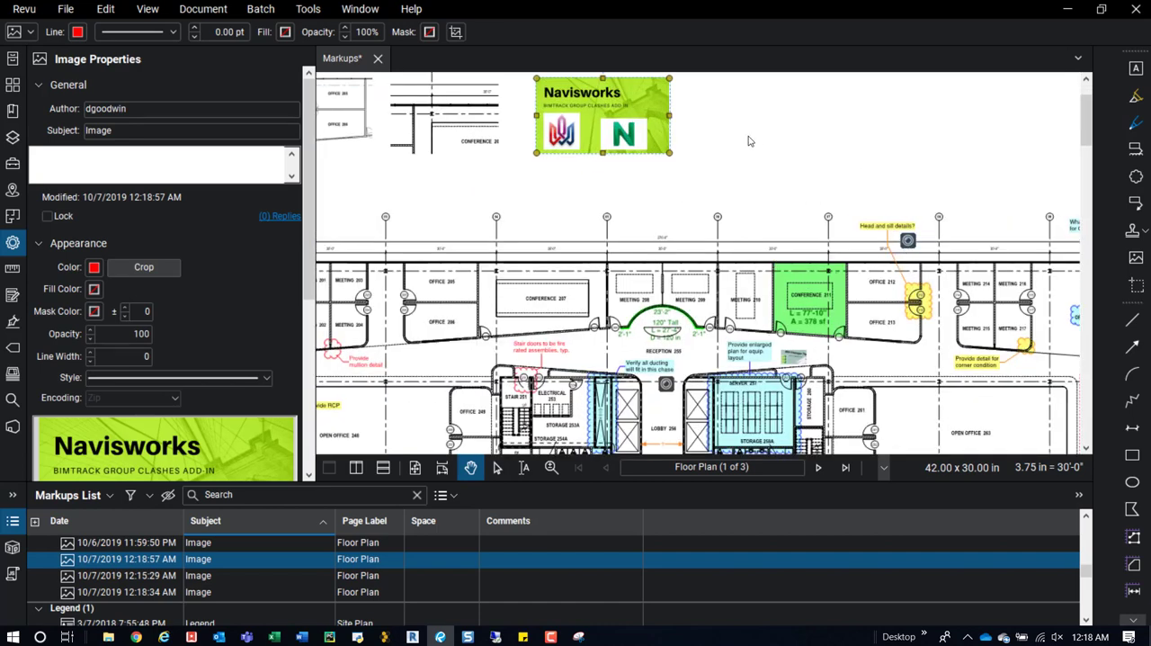
mouse_move(935, 204)
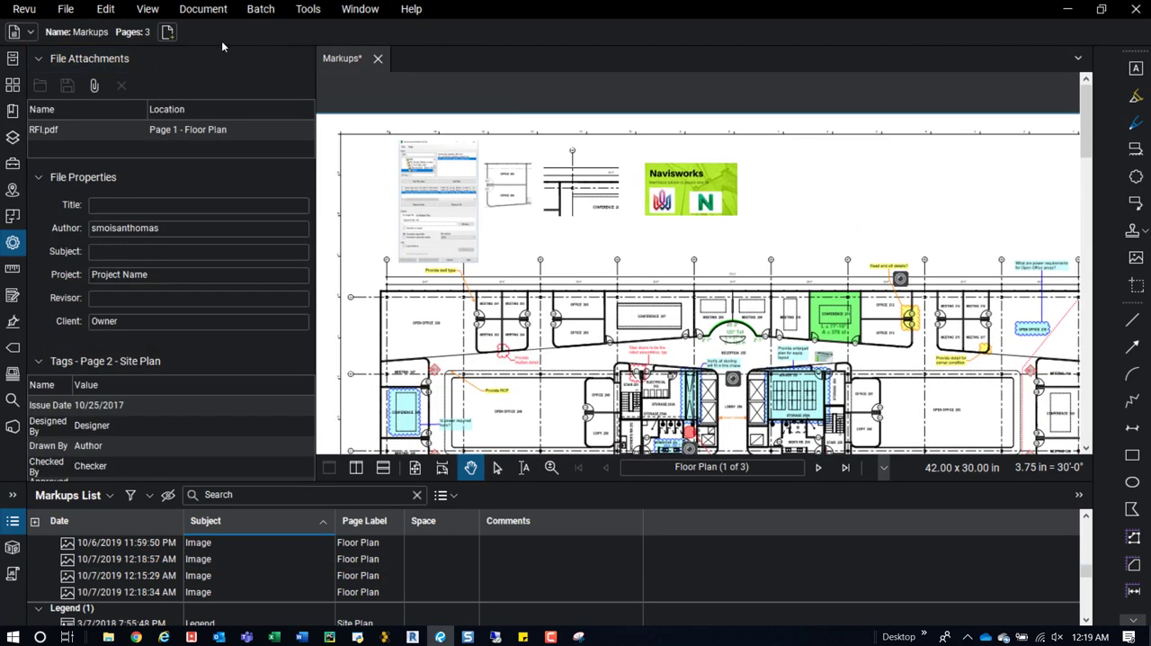
Step: Browse the Document, View, Edit, File, Batch and Tools menus for the File Attachment command
left_click(202, 8)
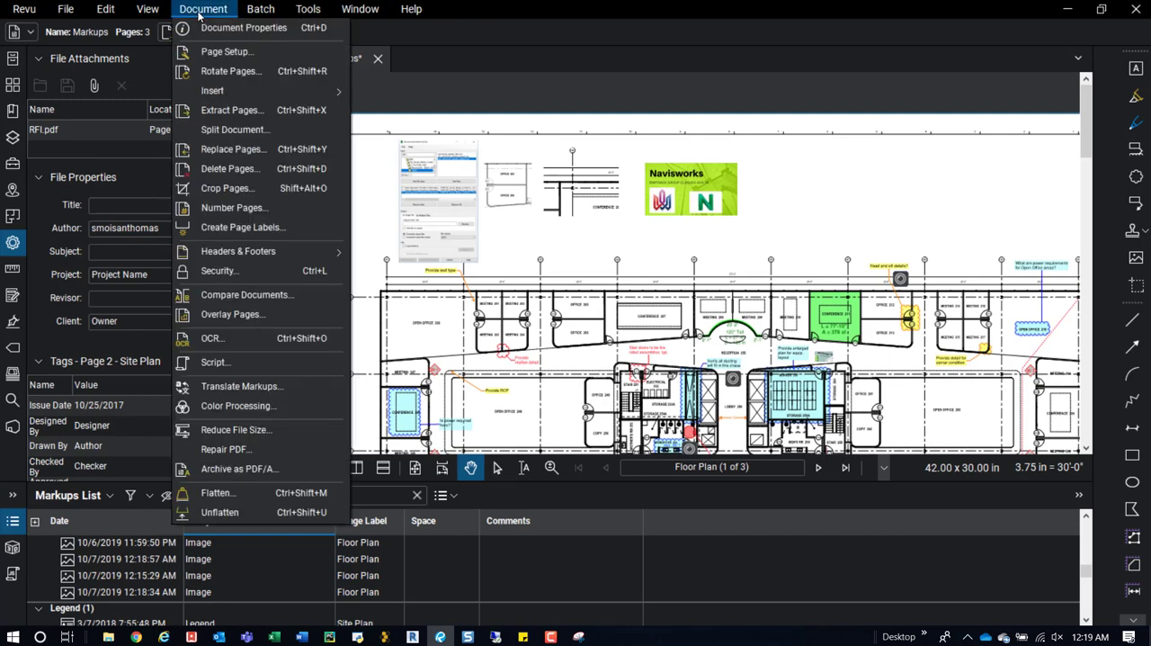
left_click(146, 8)
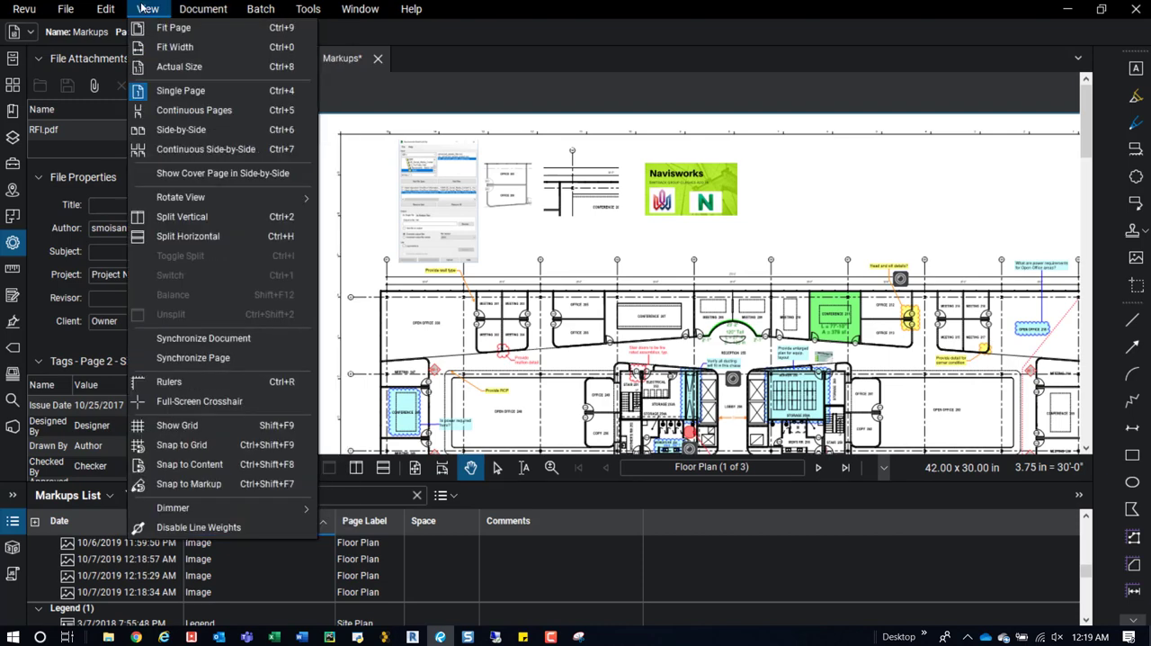
left_click(105, 8)
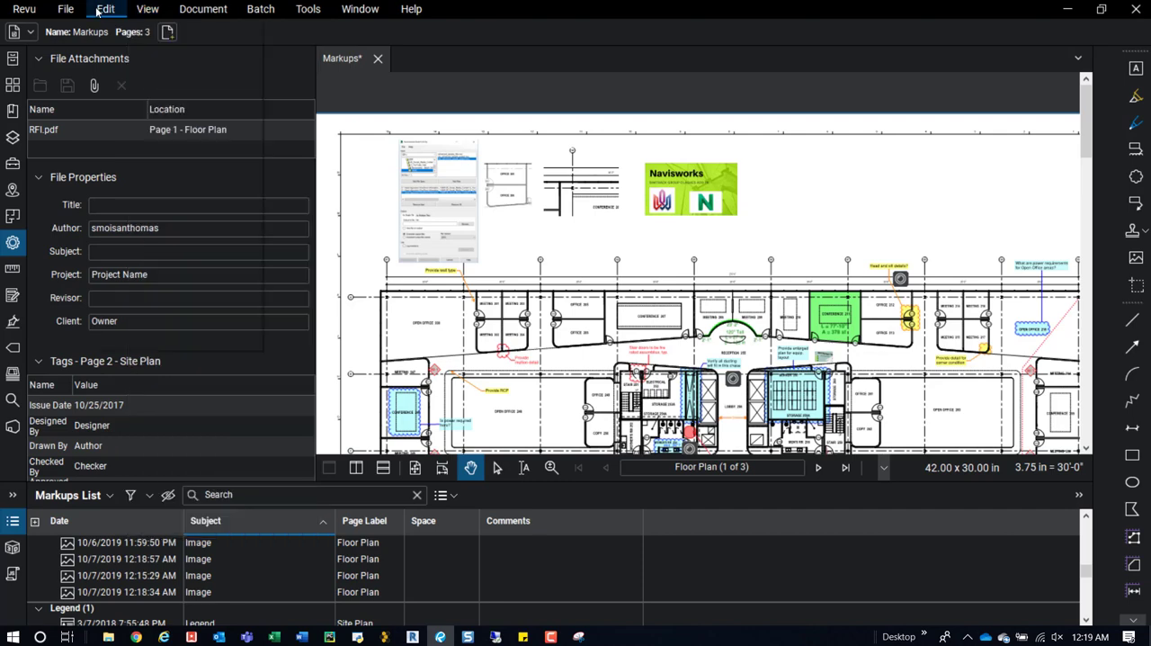
left_click(64, 9)
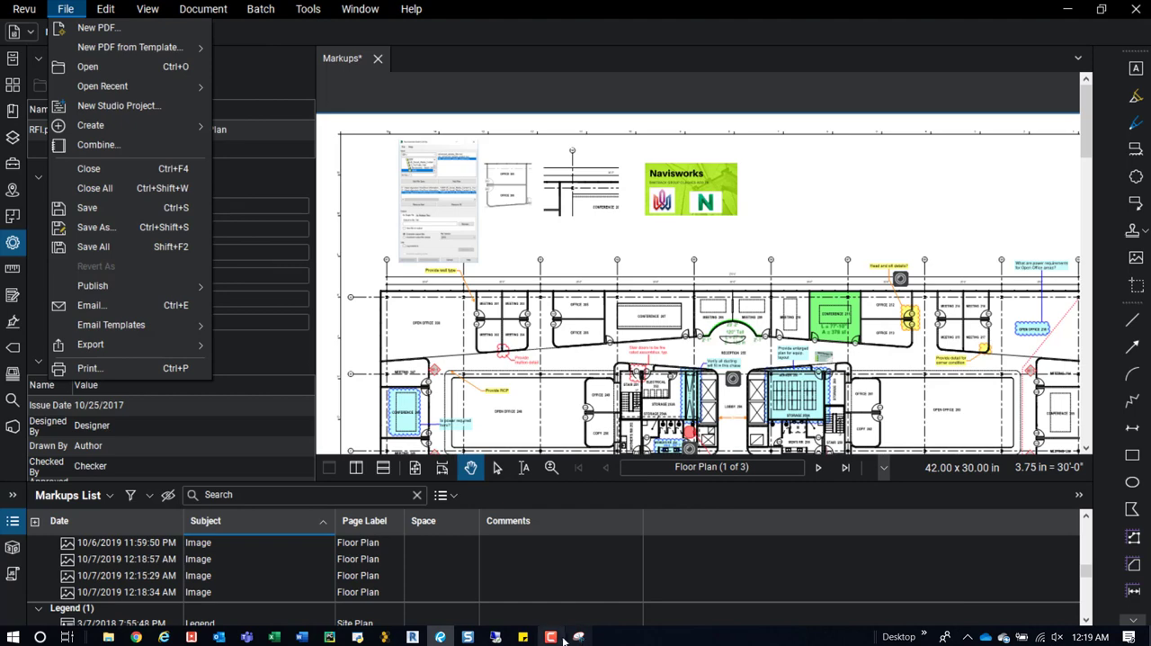
left_click(260, 8)
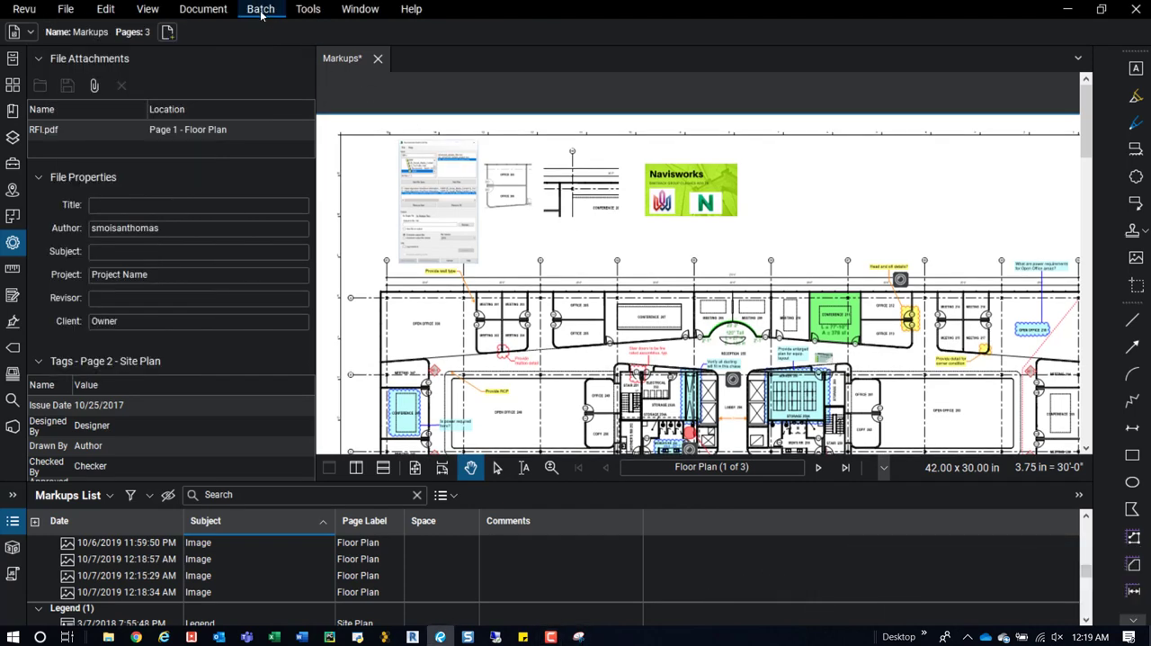
left_click(308, 9)
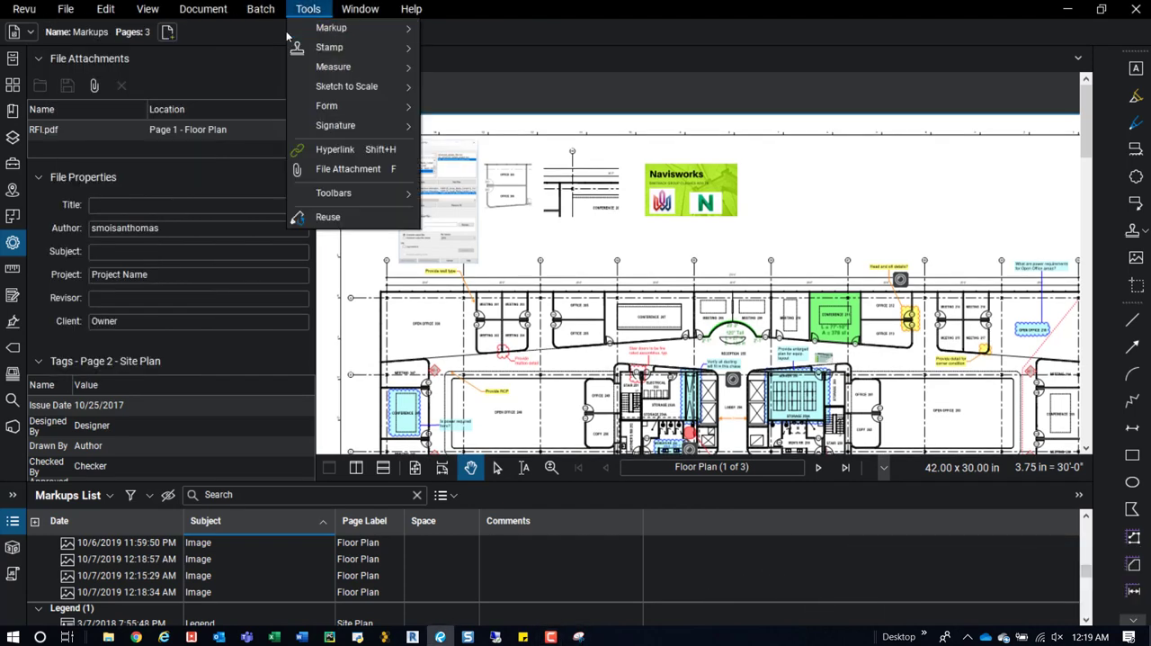
mouse_move(349, 169)
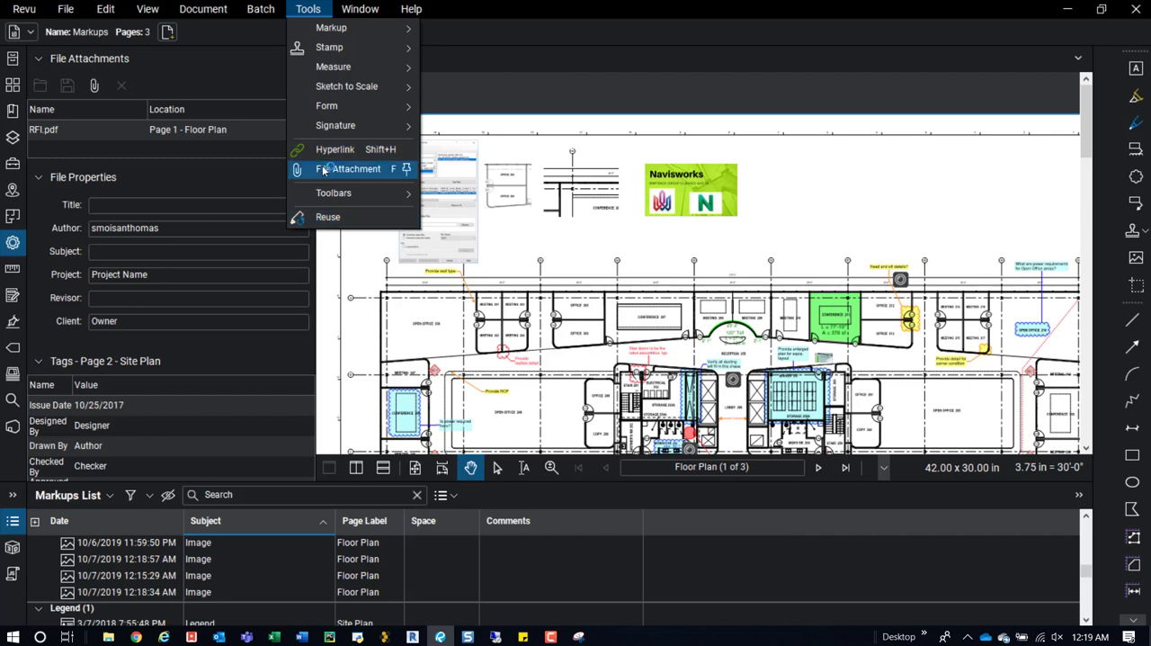
mouse_move(347, 176)
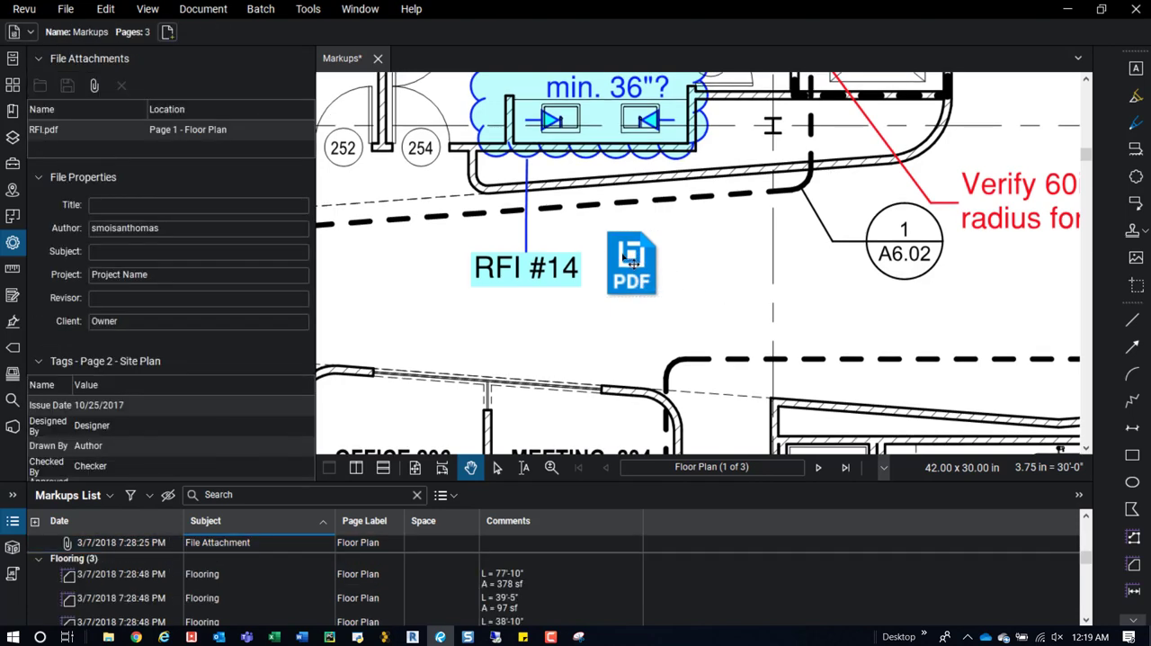
Step: Open the attached RFI.pdf beside the RFI #14 callout in its own tab
double_click(631, 263)
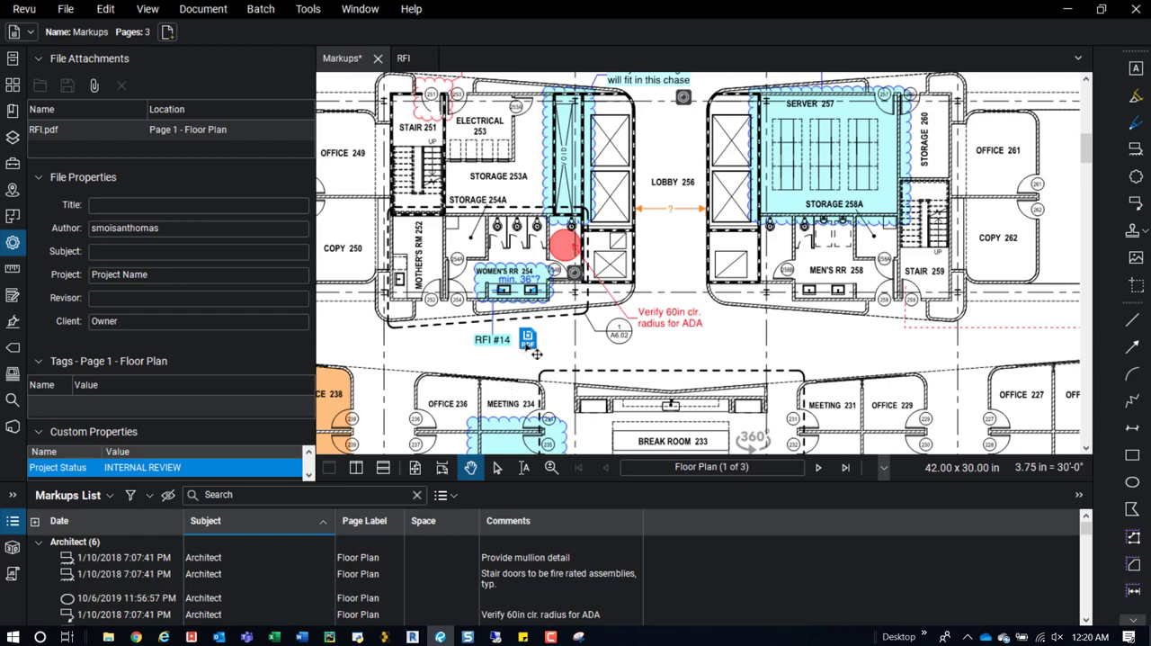
mouse_move(575, 333)
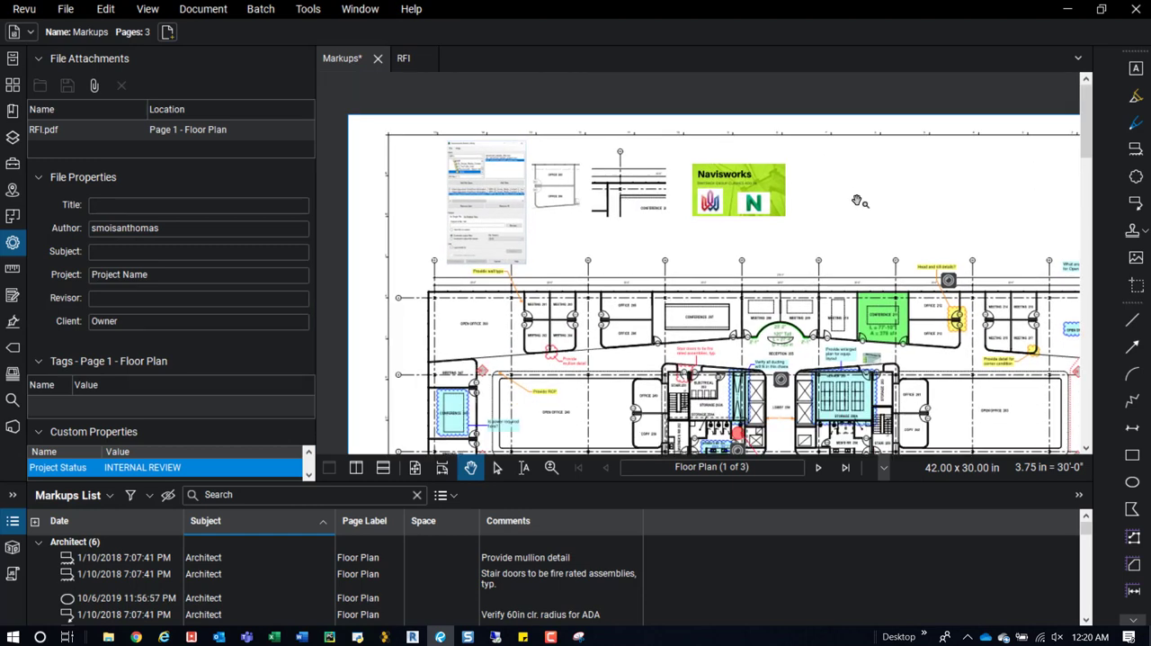
mouse_move(157, 454)
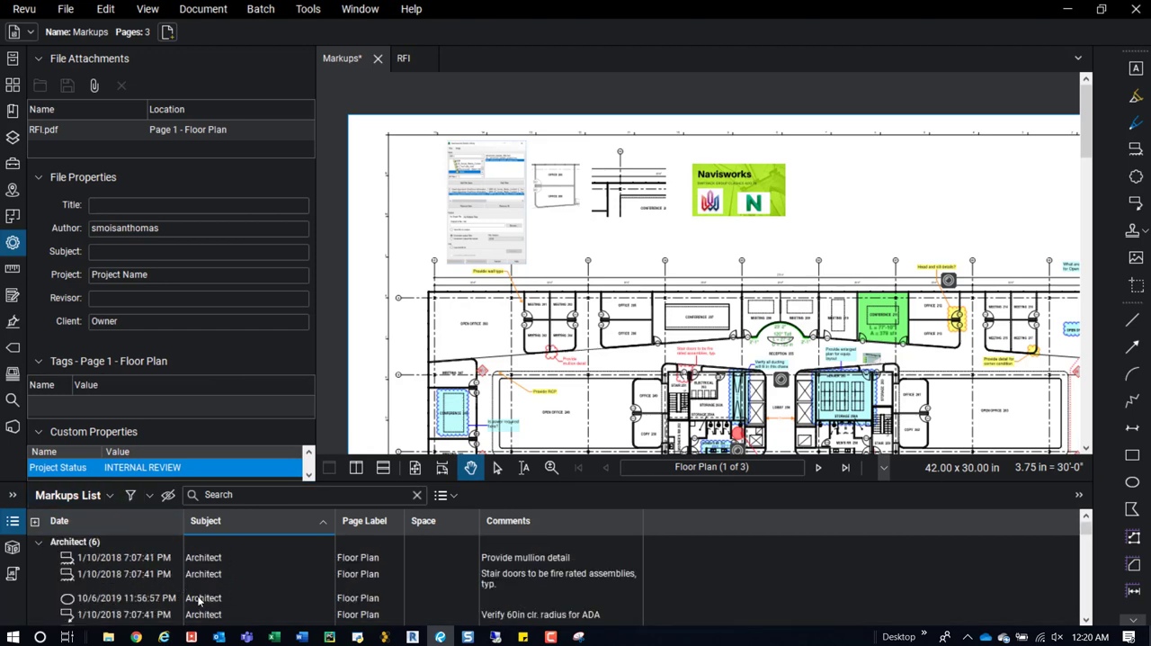
Step: Scroll down through the Markups List
scroll("down", 3)
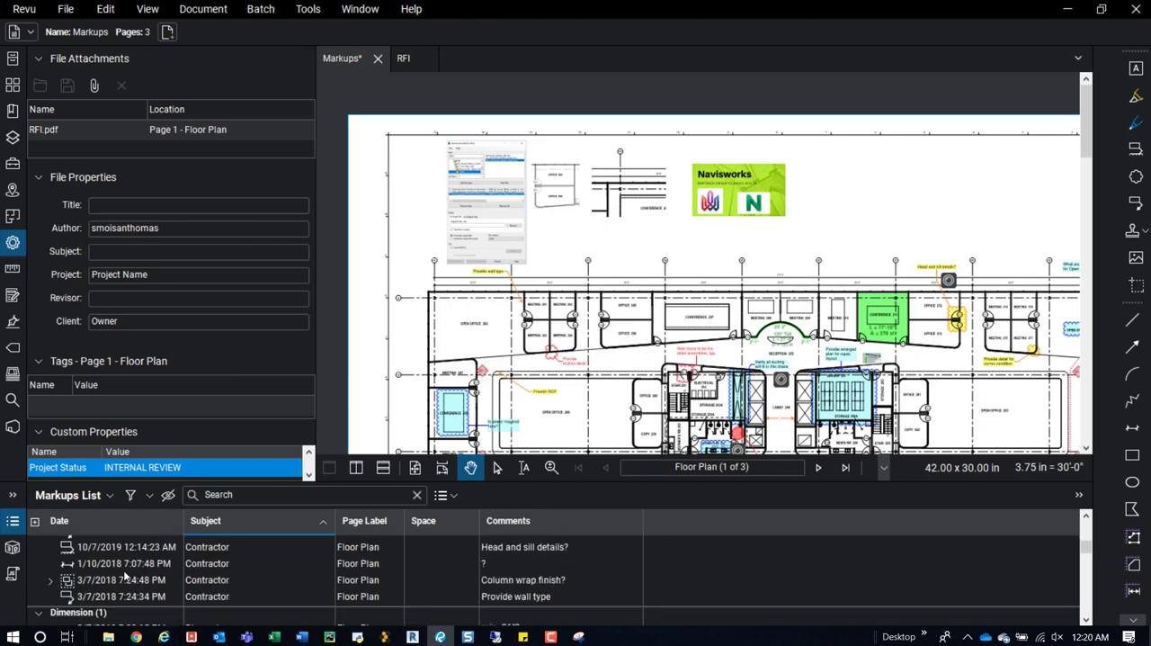
scroll("down", 3)
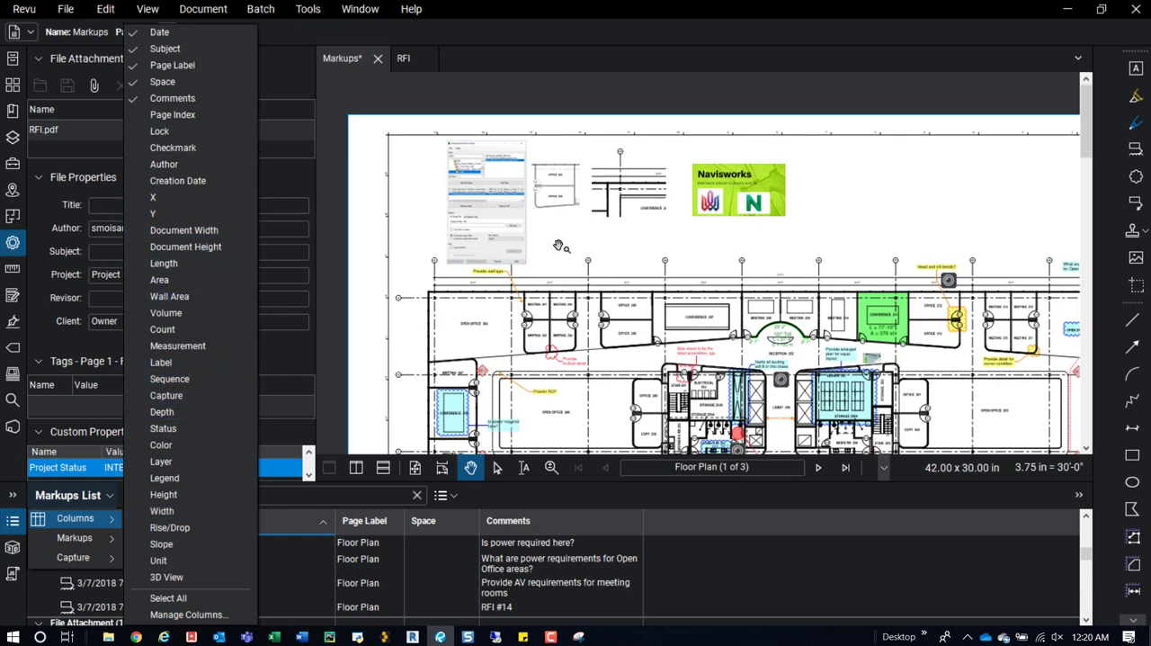
mouse_move(877, 213)
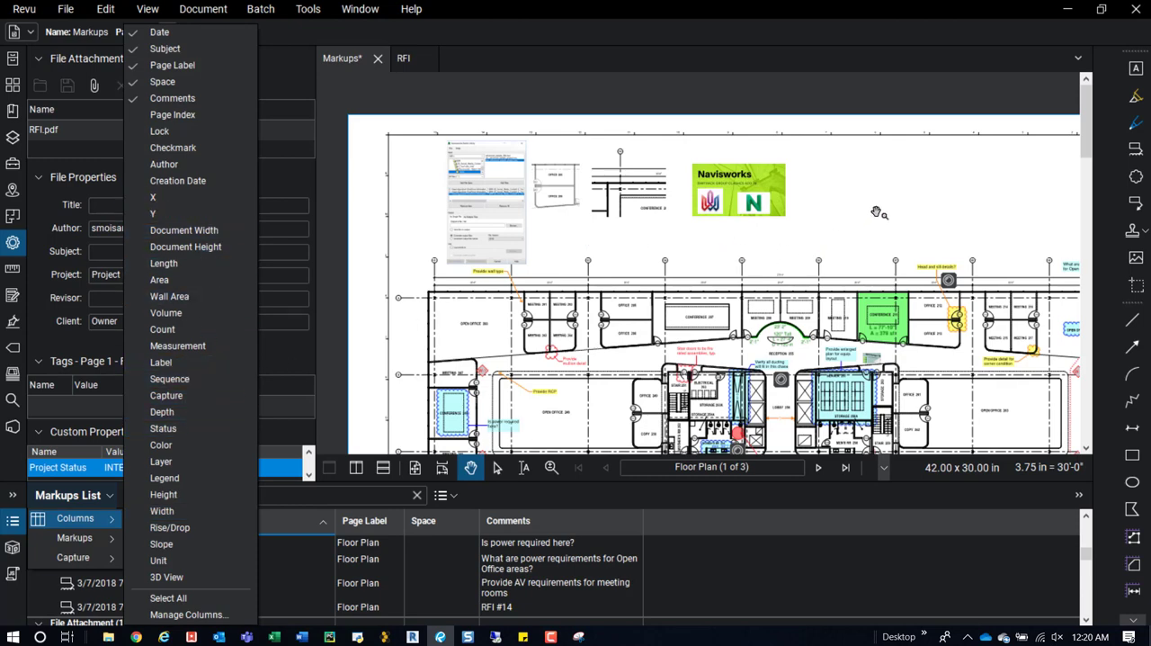